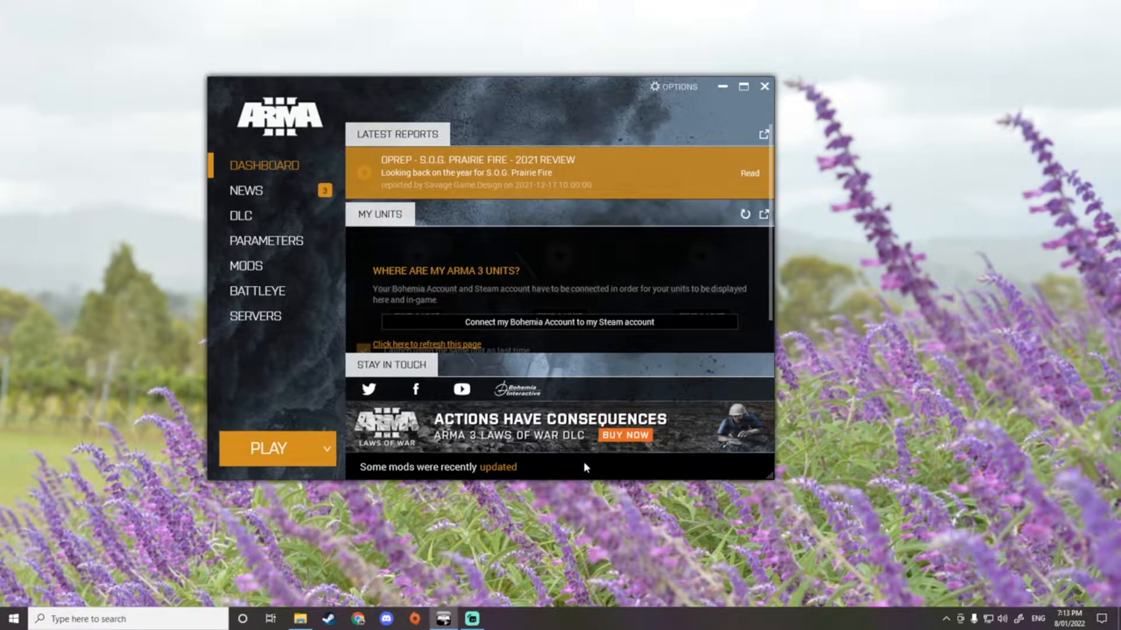
{"action": "mouse_move", "coordinate": [619, 465]}
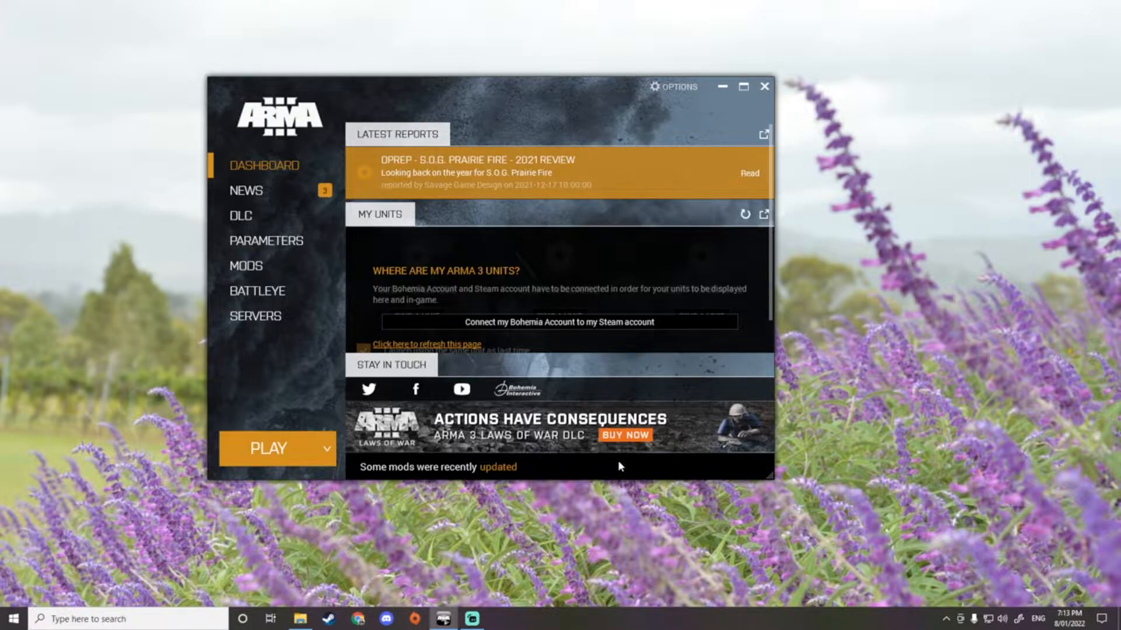
{"action": "mouse_move", "coordinate": [709, 128]}
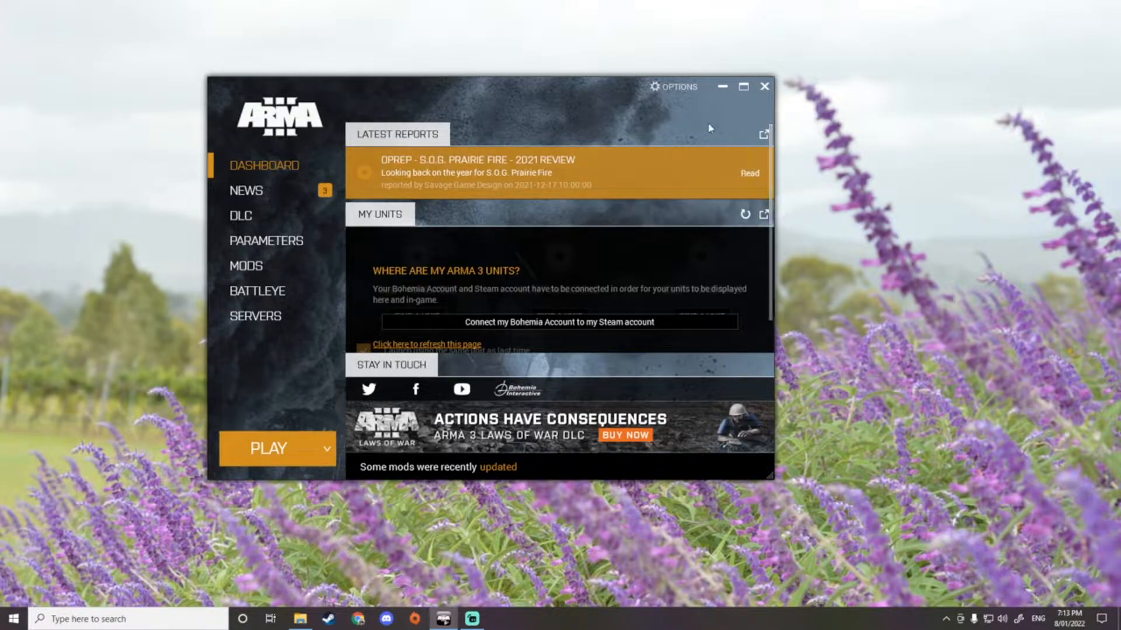
{"action": "mouse_move", "coordinate": [386, 102]}
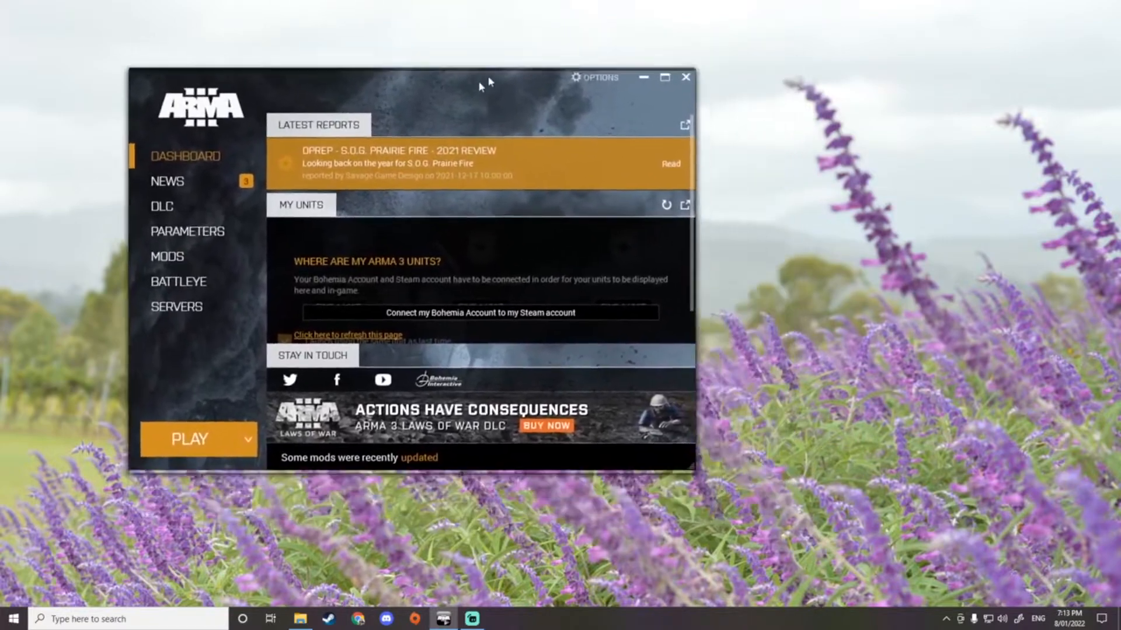
Step: Maximize the launcher, view News, DLC, Parameters and BattlEye, then show the server list
{"action": "left_click", "coordinate": [665, 77]}
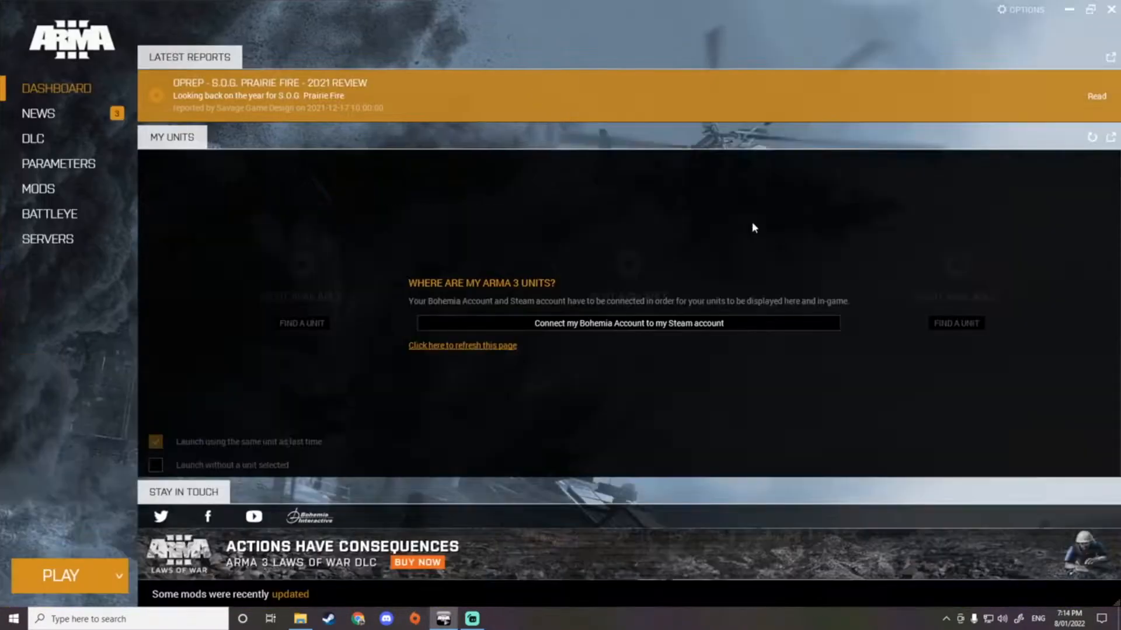
{"action": "mouse_move", "coordinate": [290, 22]}
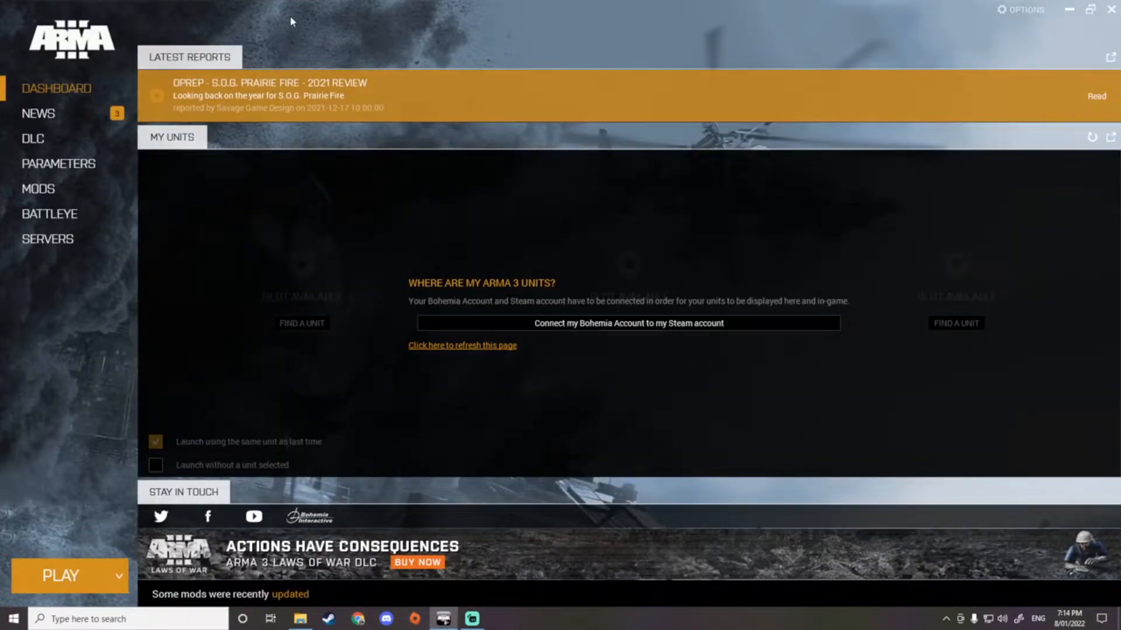
{"action": "left_click", "coordinate": [38, 112]}
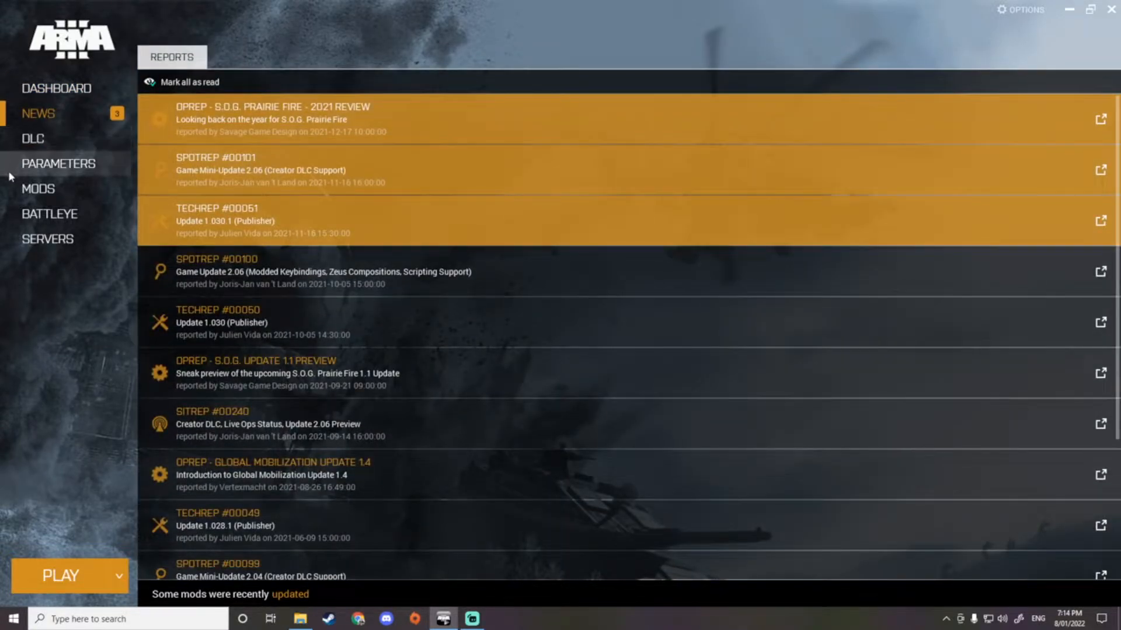
{"action": "left_click", "coordinate": [32, 139]}
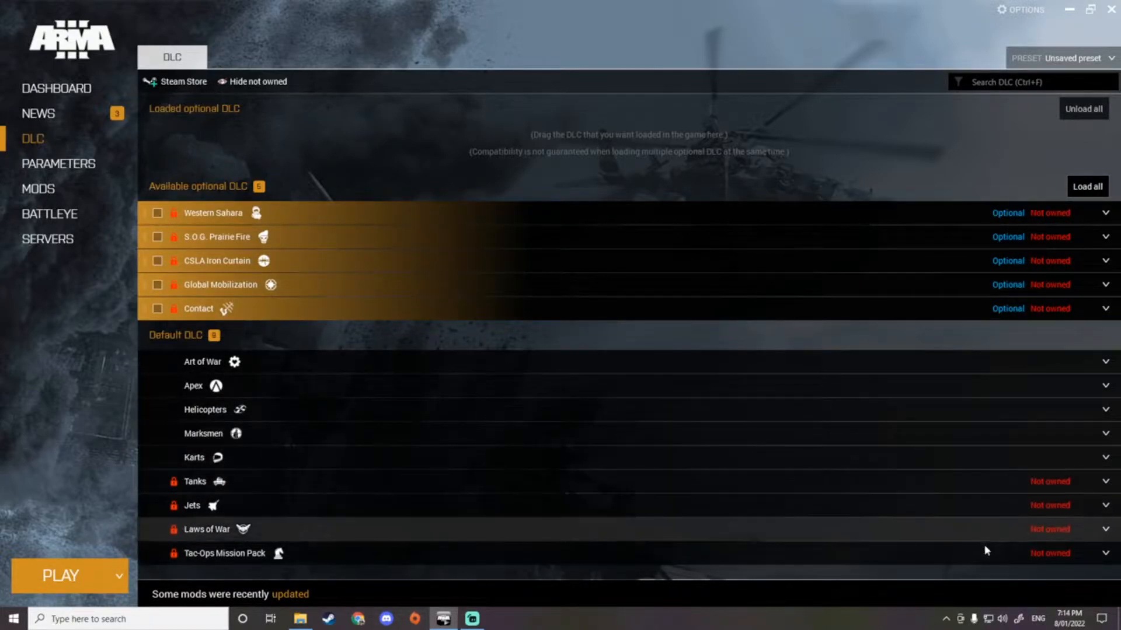
{"action": "mouse_move", "coordinate": [259, 375]}
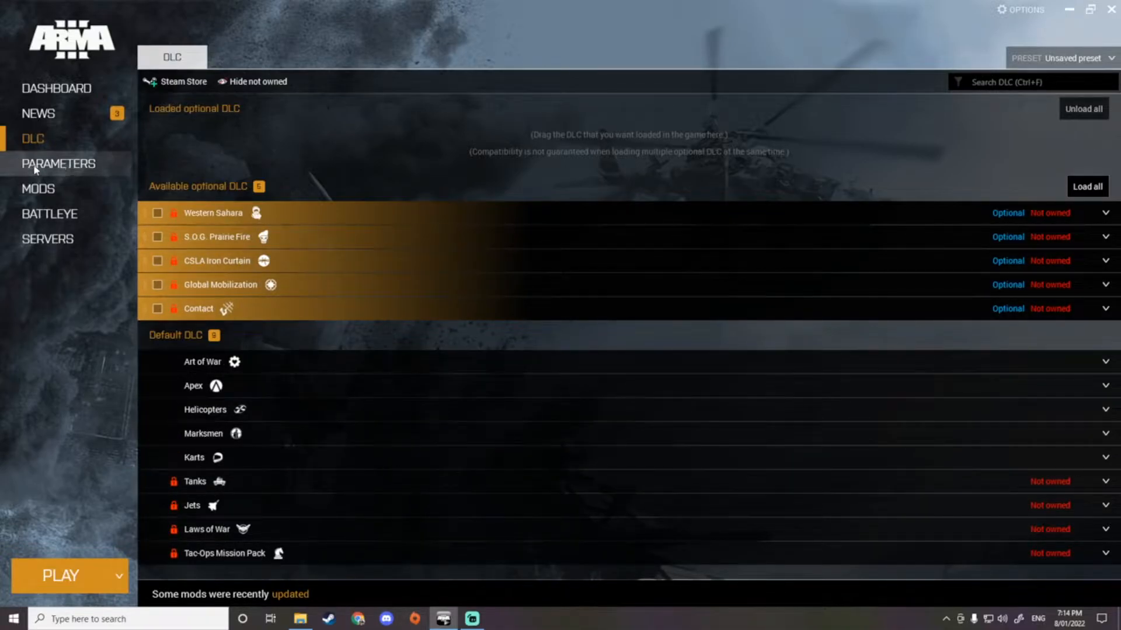
{"action": "left_click", "coordinate": [58, 163]}
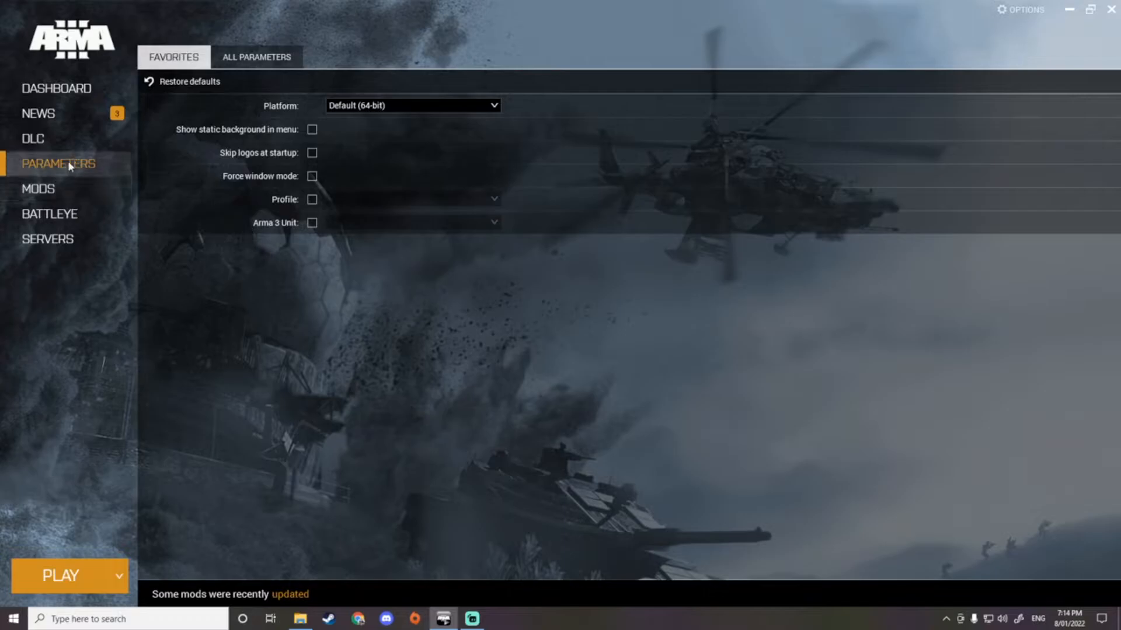
{"action": "mouse_move", "coordinate": [20, 203]}
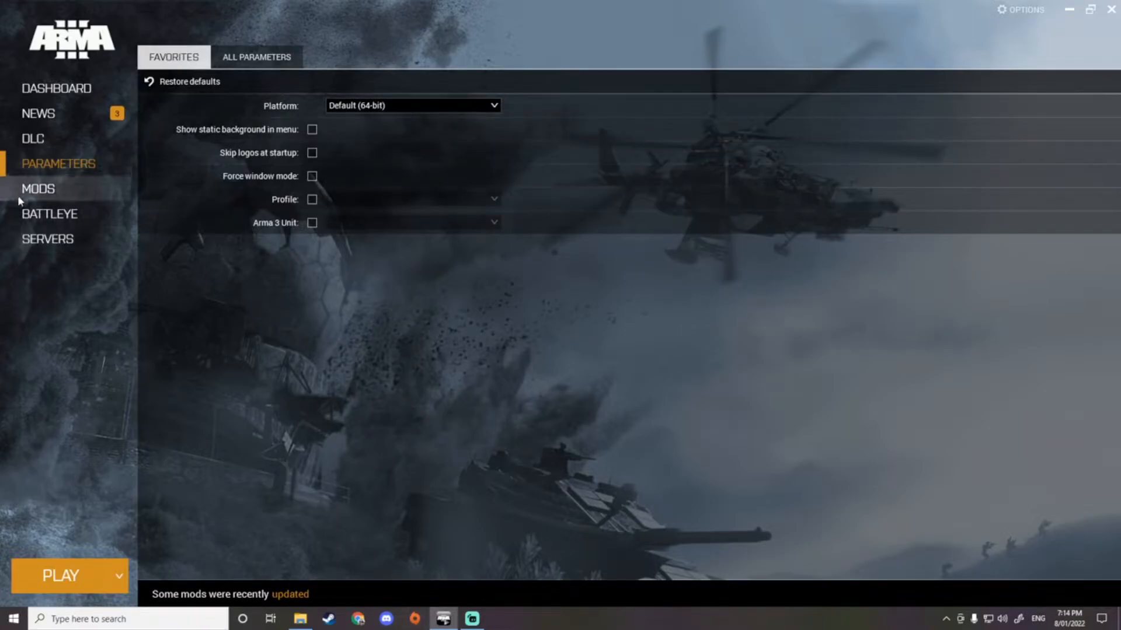
{"action": "left_click", "coordinate": [49, 214]}
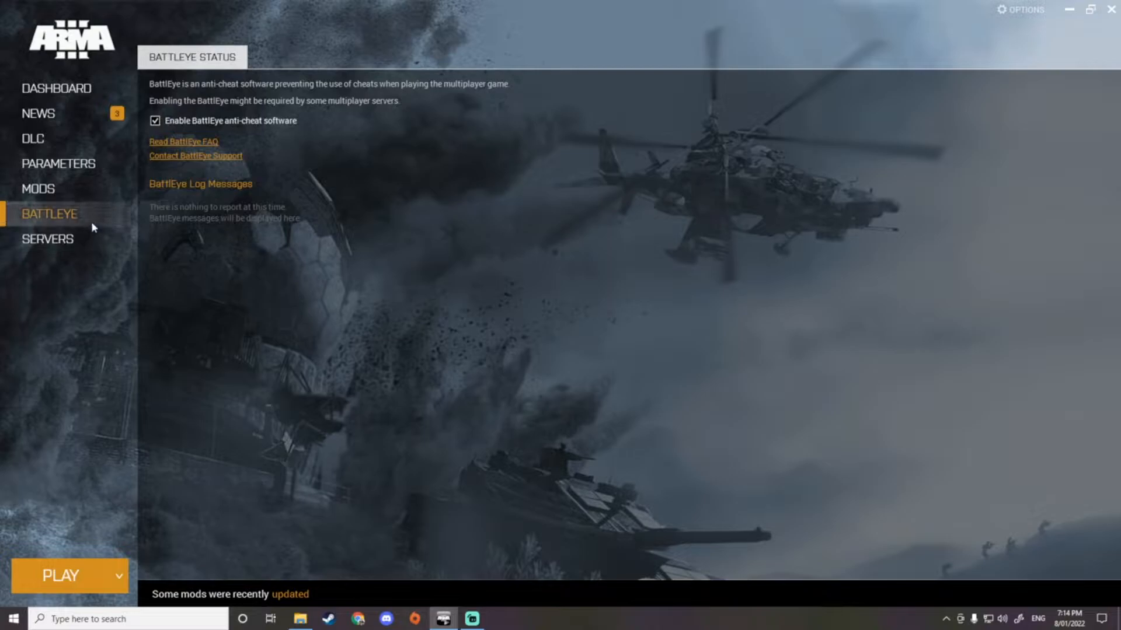
{"action": "mouse_move", "coordinate": [268, 153]}
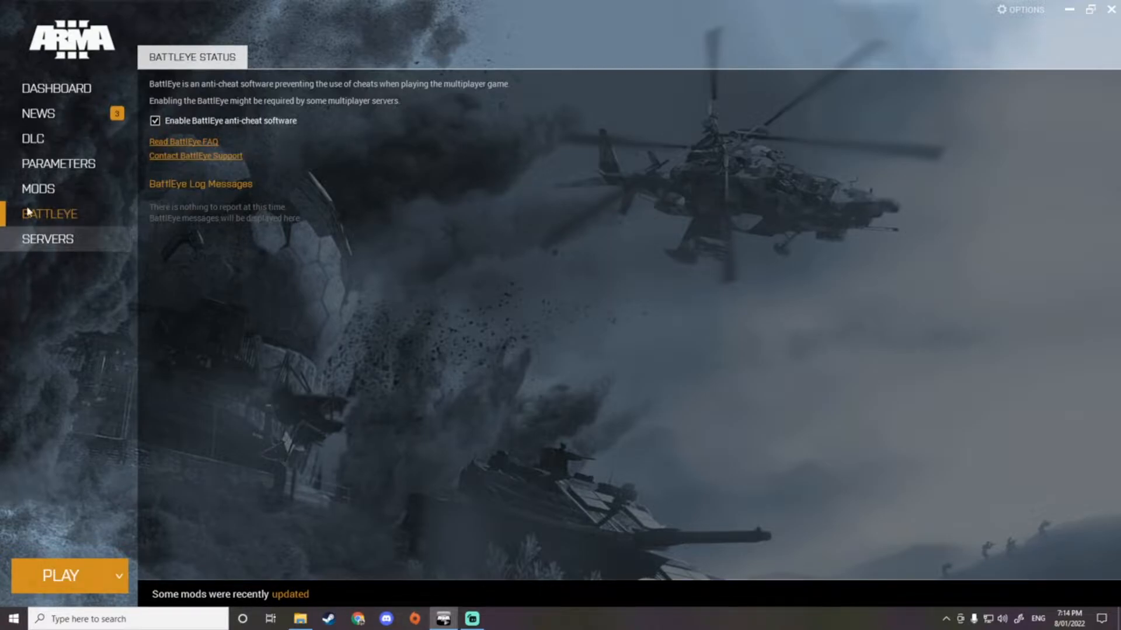
{"action": "left_click", "coordinate": [47, 238]}
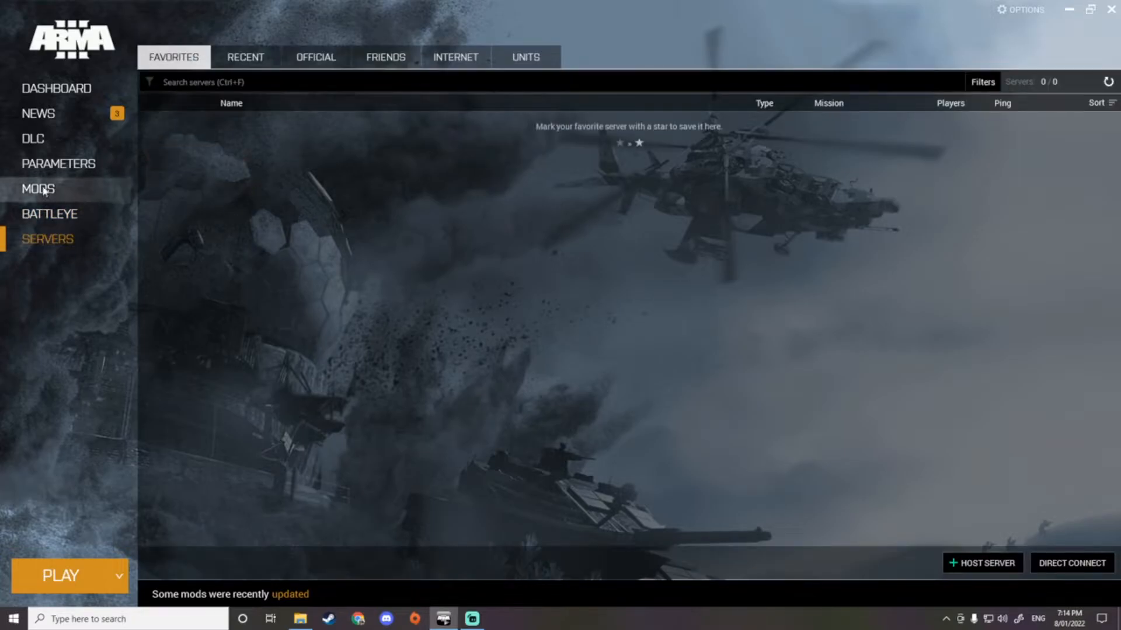
Step: Show the launcher's Mods page listing available mods, none loaded yet
{"action": "left_click", "coordinate": [37, 189]}
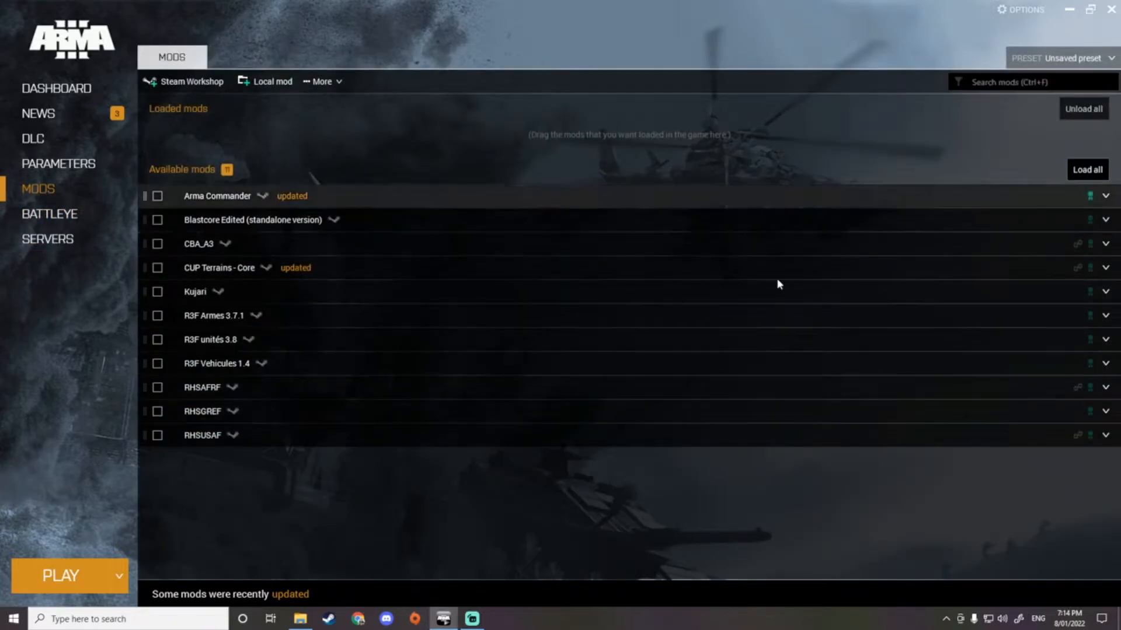
{"action": "mouse_move", "coordinate": [571, 338]}
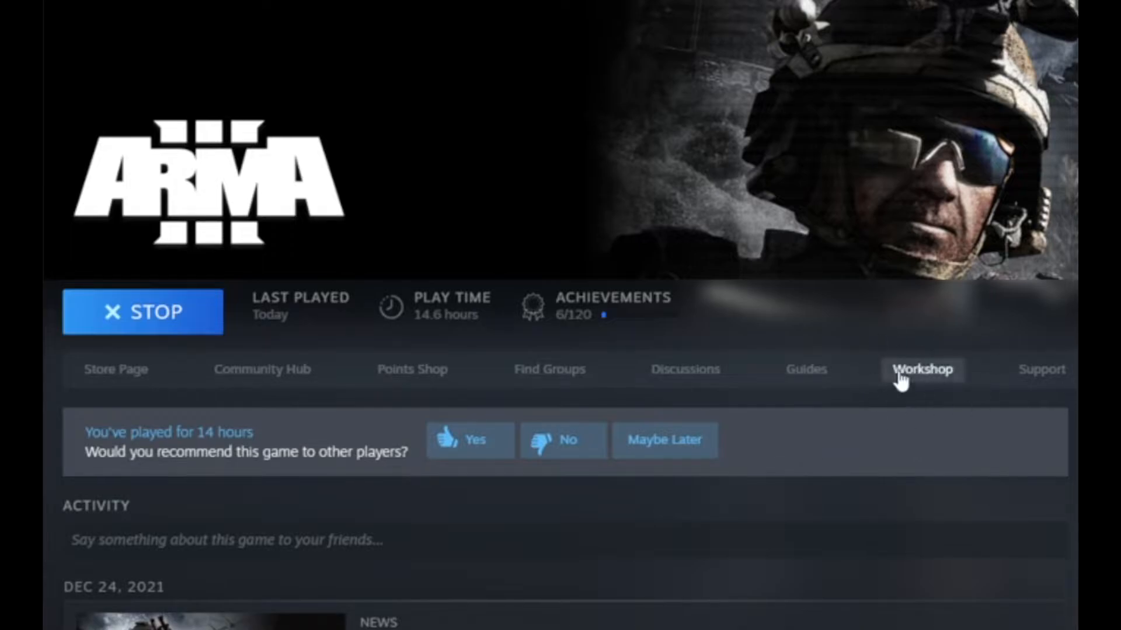
Step: Open Arma 3's Steam Workshop and scroll through its popular mods
{"action": "left_click", "coordinate": [923, 369]}
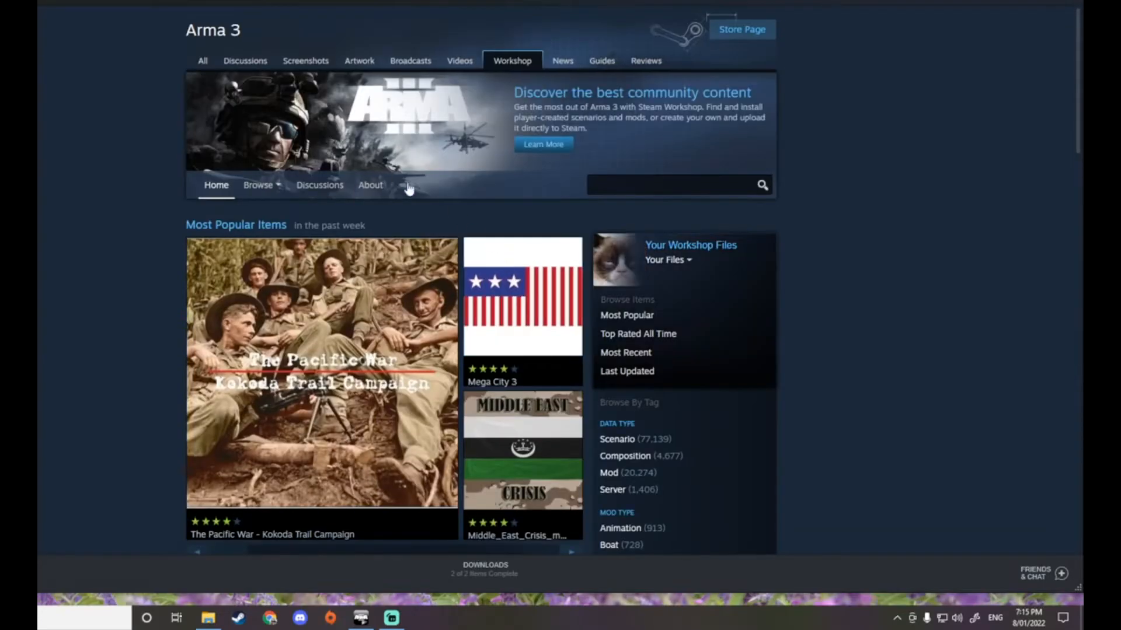
{"action": "scroll", "scroll_direction": "down", "scroll_amount": 3}
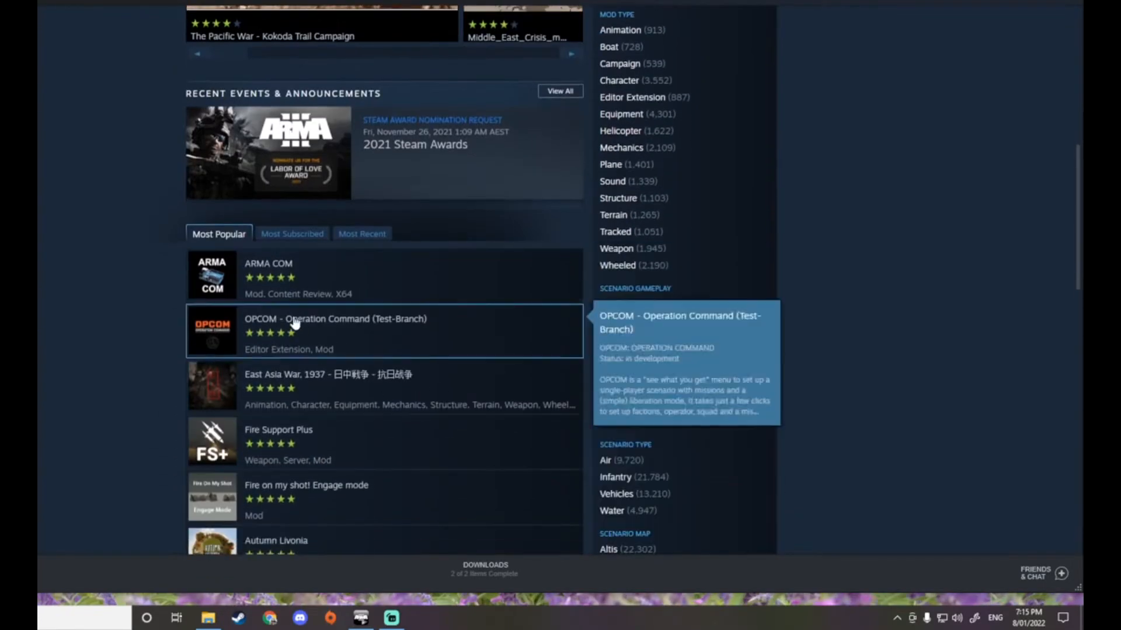
{"action": "scroll", "scroll_direction": "down", "scroll_amount": 3}
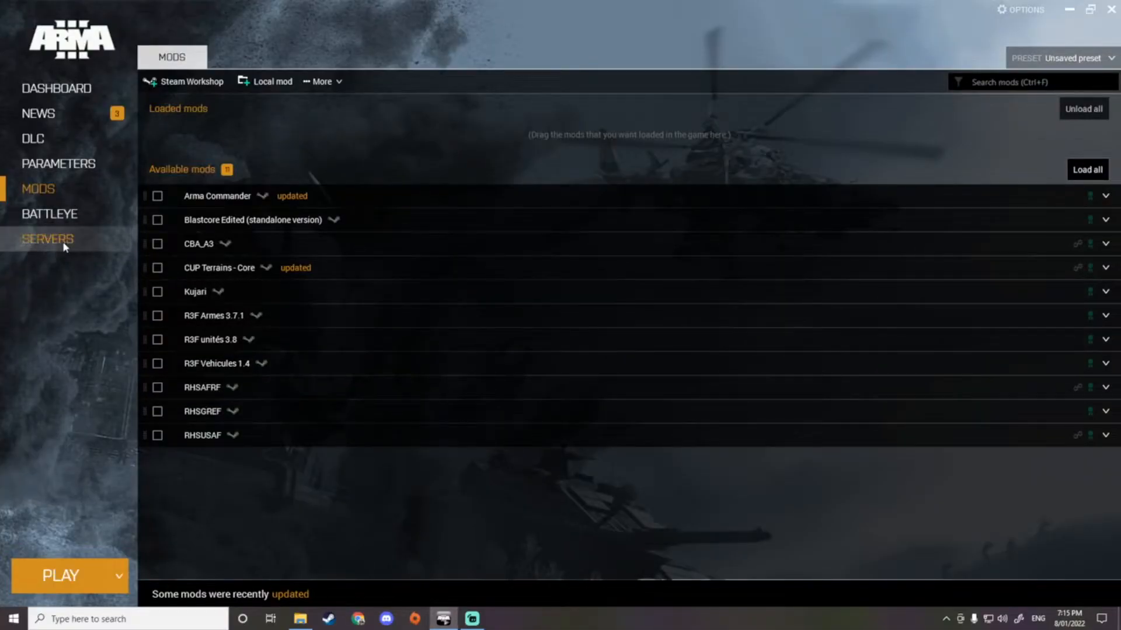
Step: Filter the server browser to Friends, revealing the one-player Zeus training server
{"action": "left_click", "coordinate": [47, 238]}
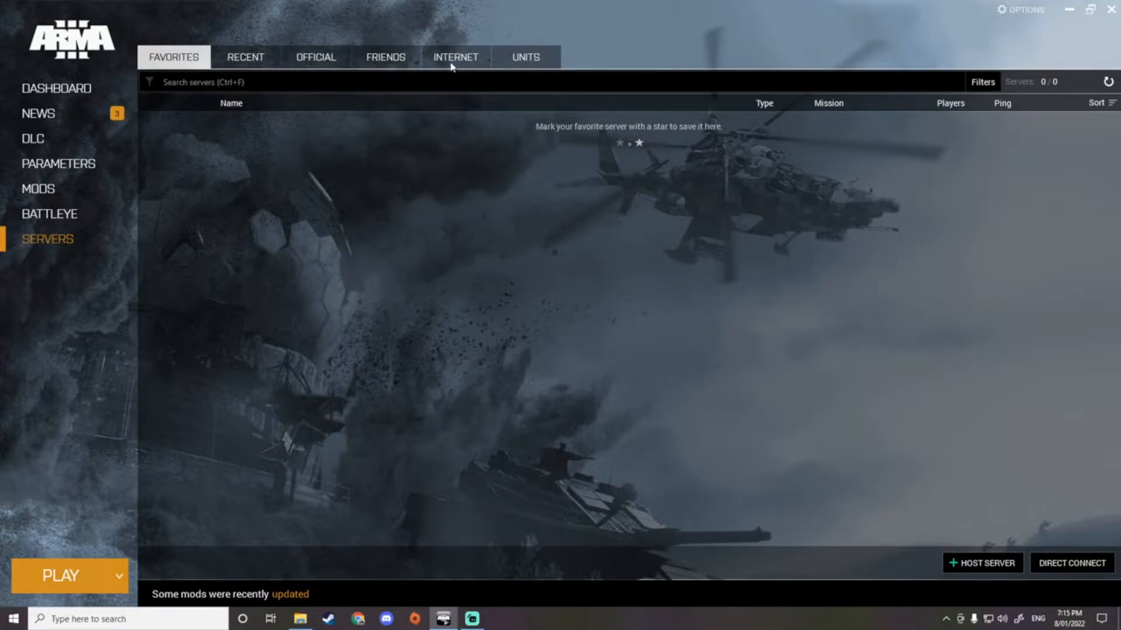
{"action": "left_click", "coordinate": [384, 57]}
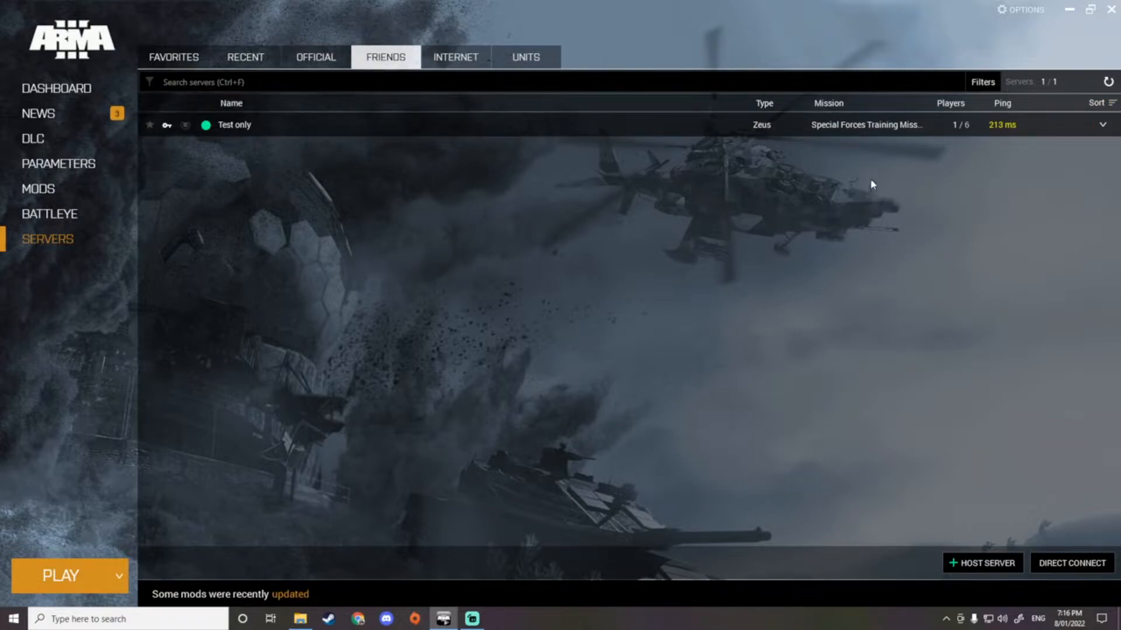
{"action": "mouse_move", "coordinate": [994, 179]}
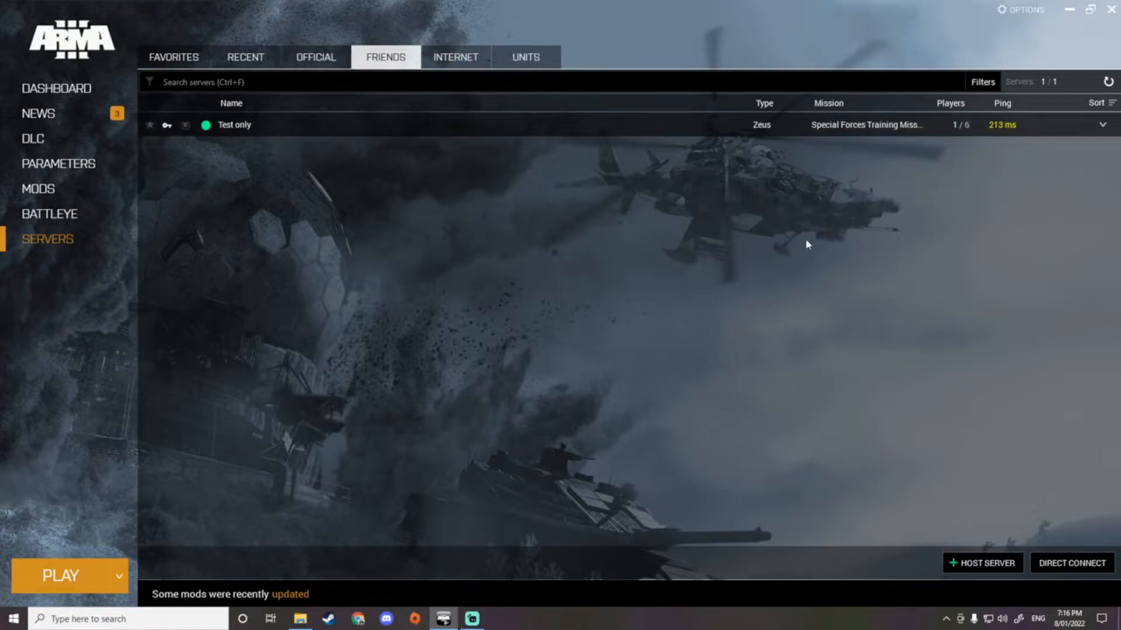
{"action": "mouse_move", "coordinate": [892, 185]}
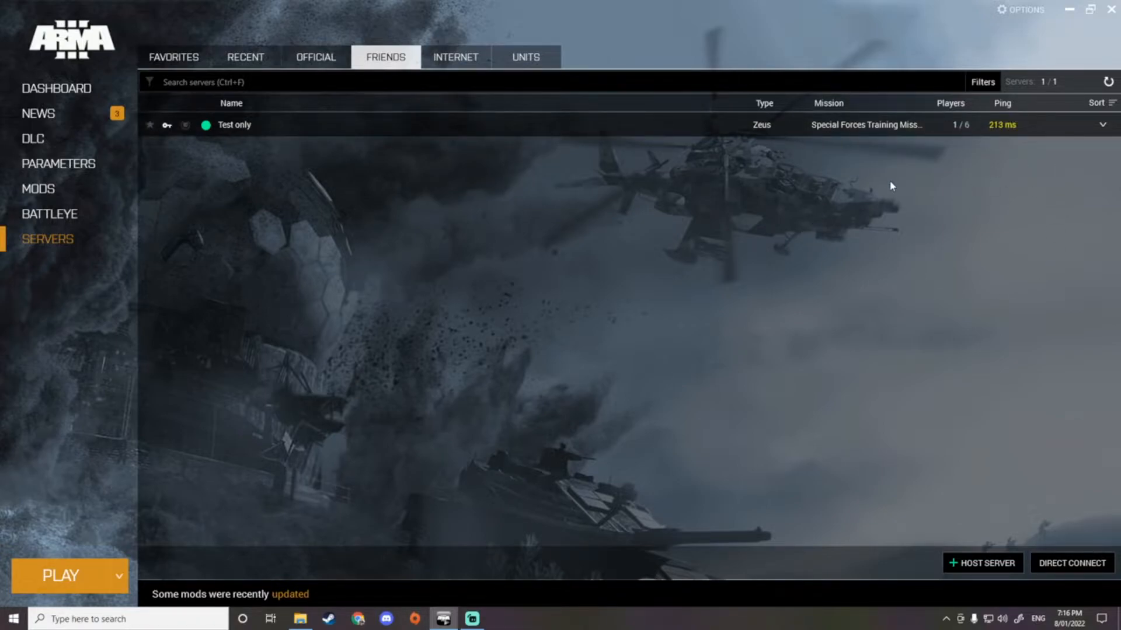
{"action": "mouse_move", "coordinate": [491, 254]}
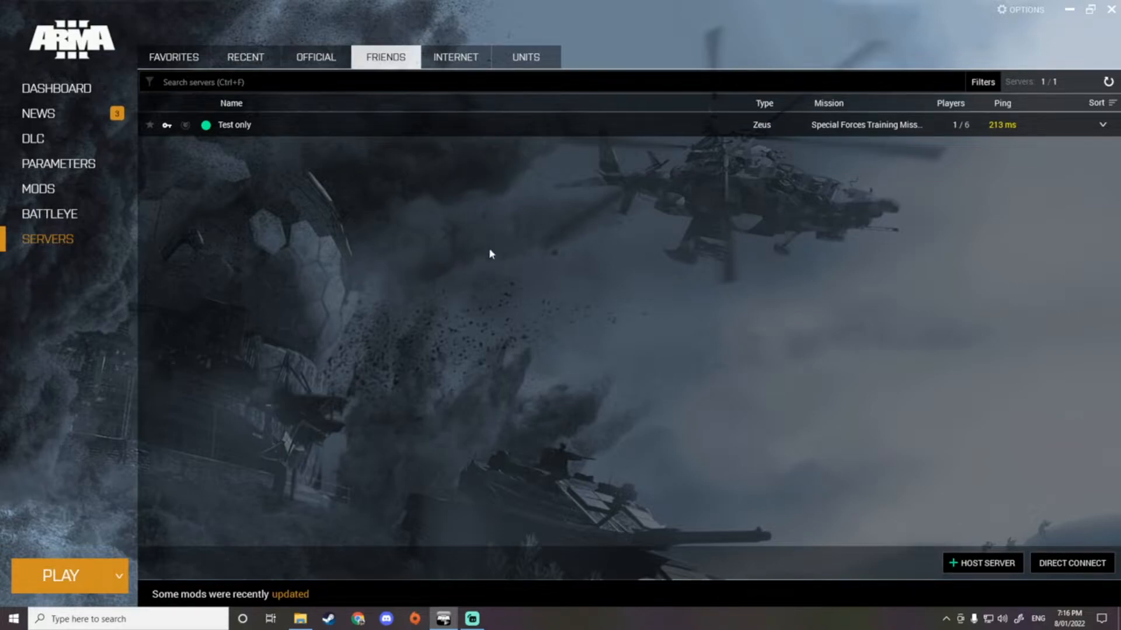
{"action": "mouse_move", "coordinate": [1068, 168]}
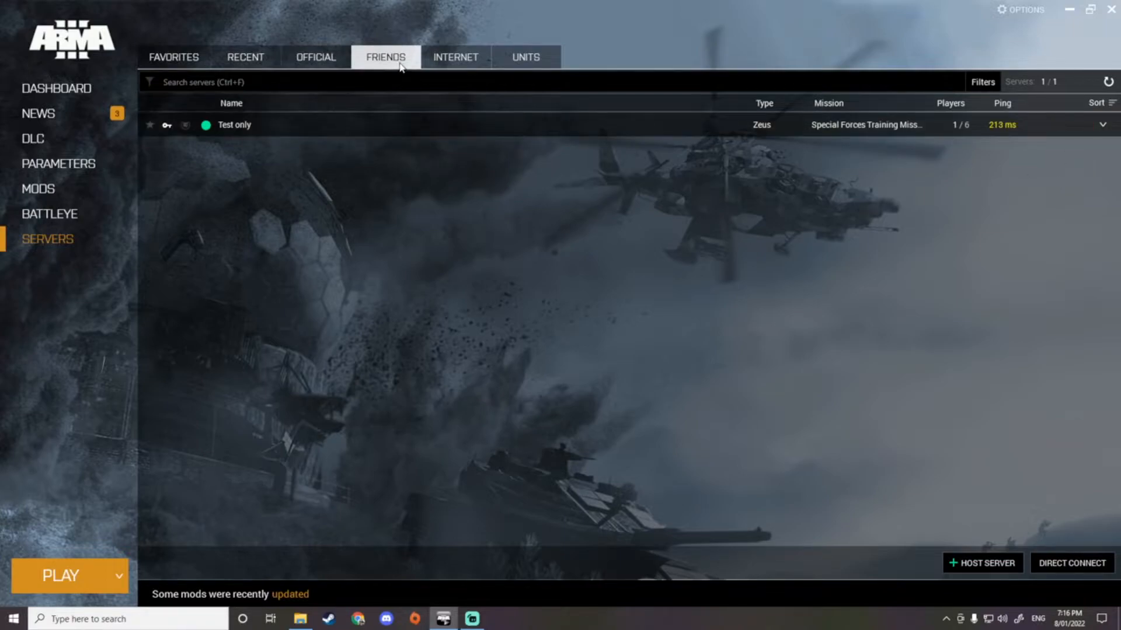
{"action": "mouse_move", "coordinate": [449, 104]}
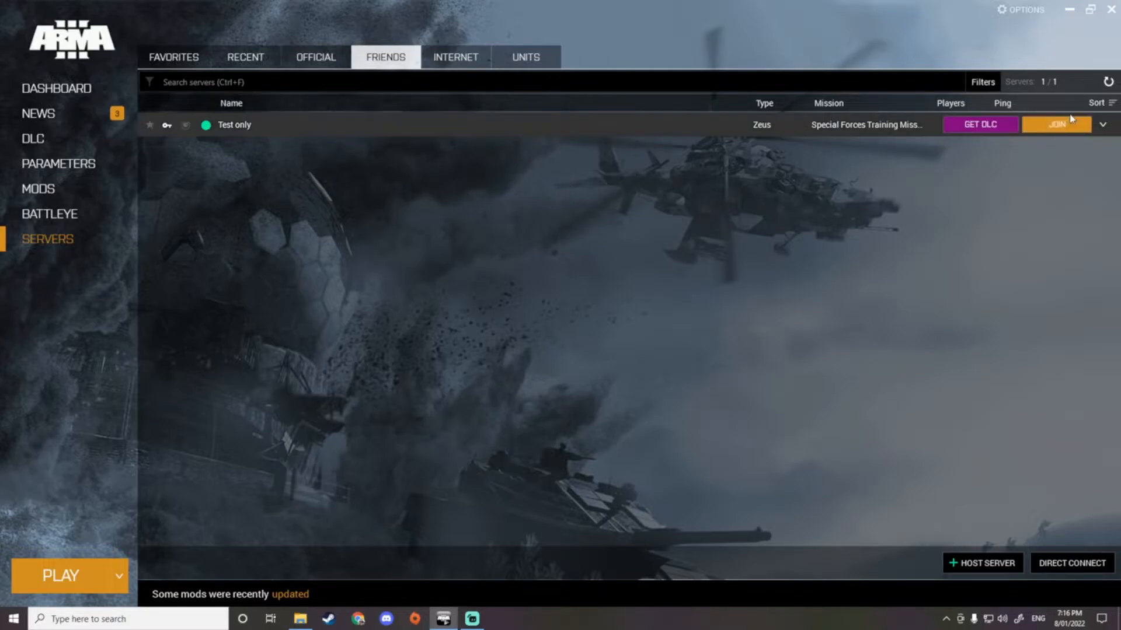
Step: Show the Test only server's join details: five missing DLCs, eight required mods
{"action": "left_click", "coordinate": [1056, 123]}
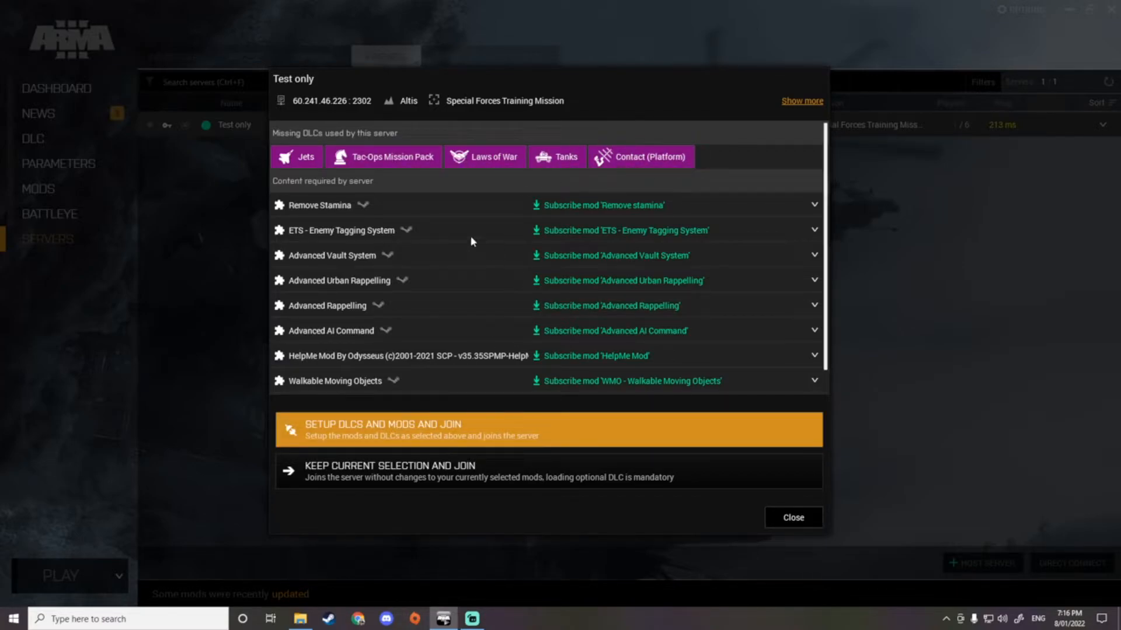
{"action": "mouse_move", "coordinate": [412, 371]}
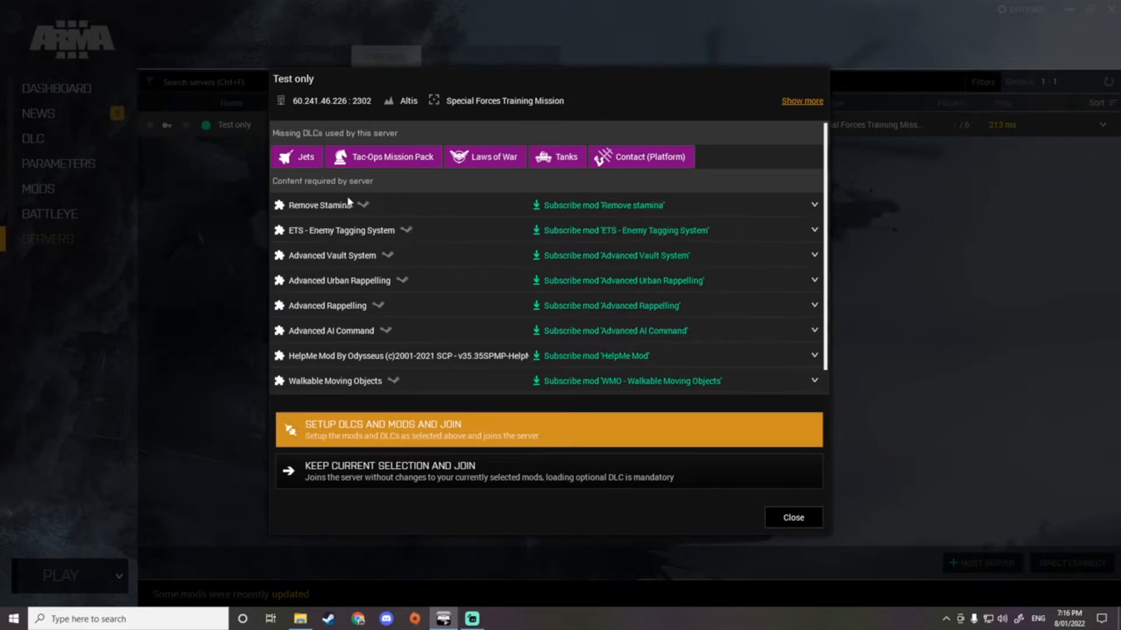
{"action": "mouse_move", "coordinate": [350, 439]}
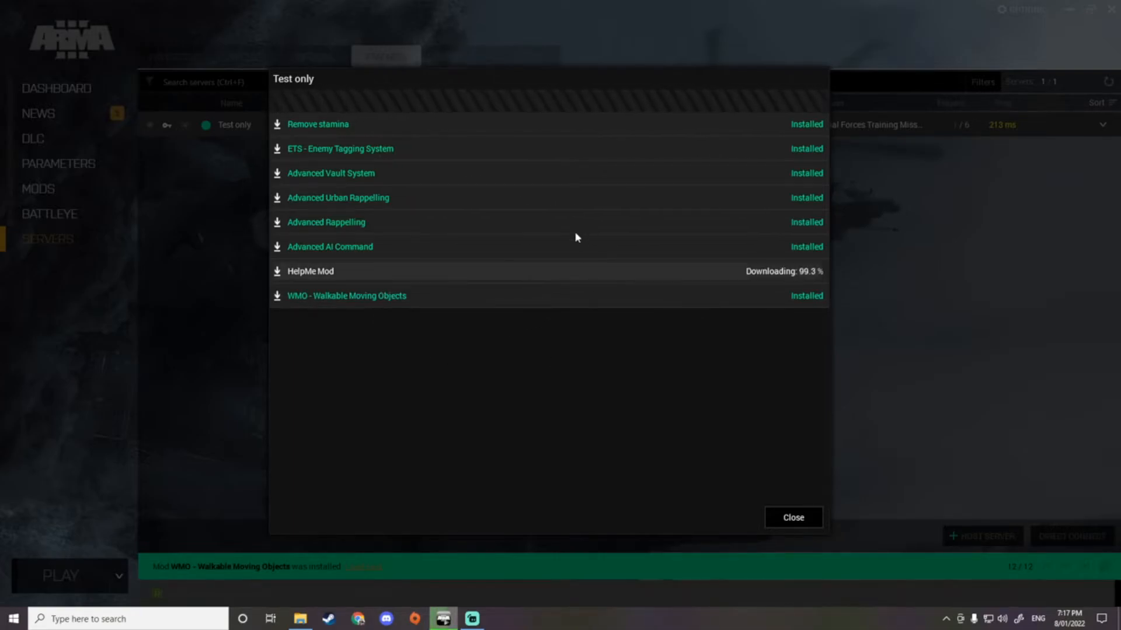
Step: Close the finished mod download window so the password prompt appears
{"action": "left_click", "coordinate": [791, 516]}
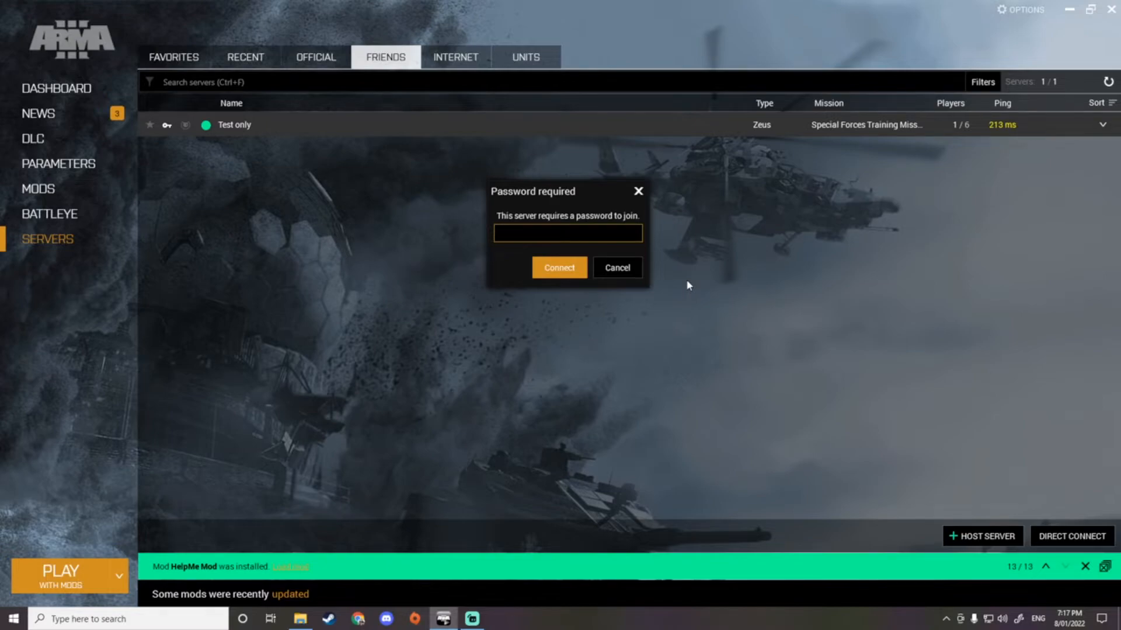
Step: Re-enter the server password and connect to the Test only server
{"action": "left_click", "coordinate": [567, 232]}
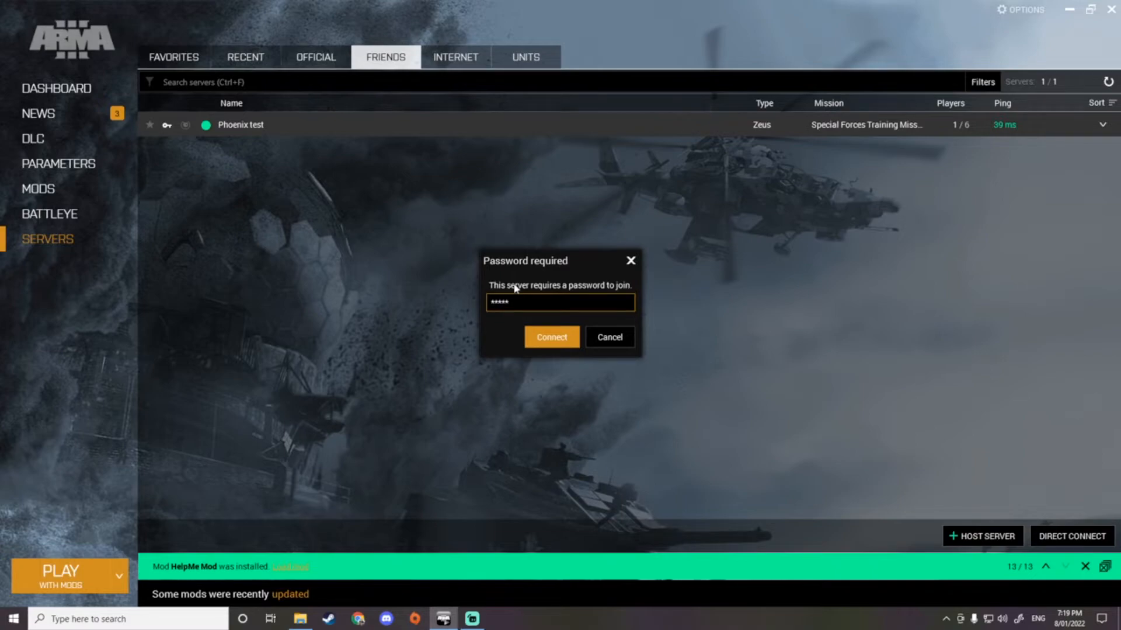
{"action": "left_click", "coordinate": [560, 302]}
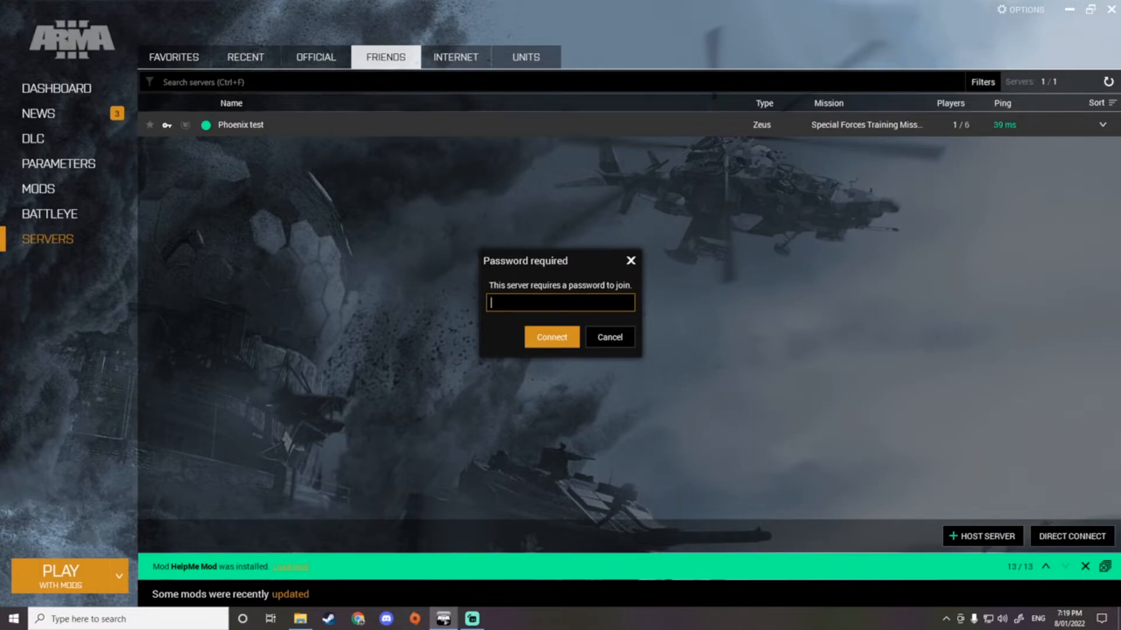
{"action": "type", "text": "***"}
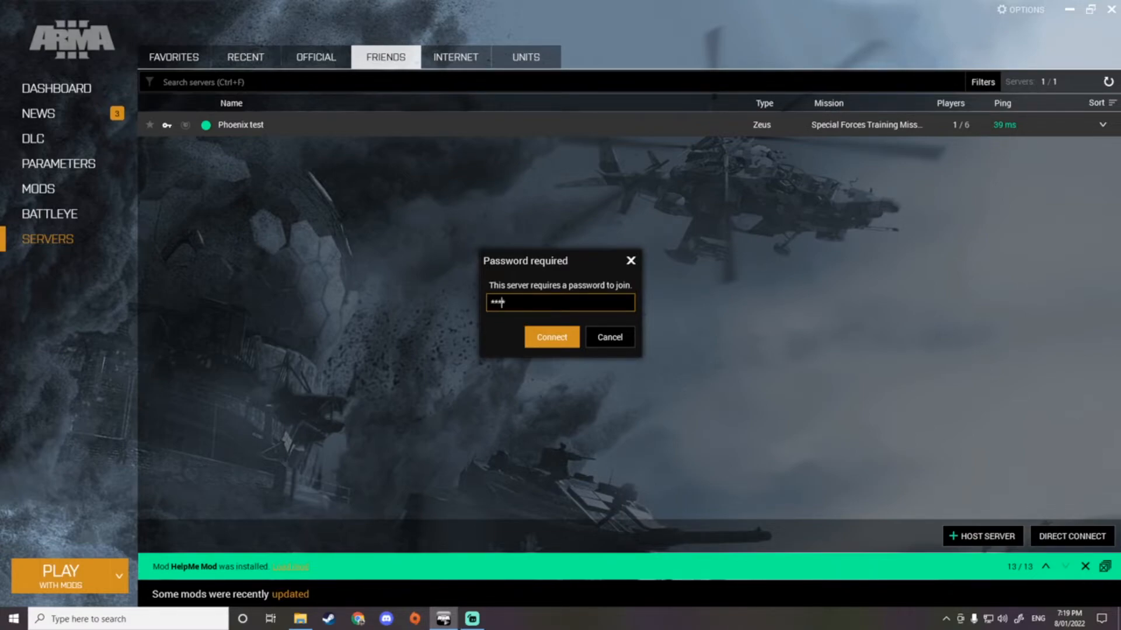
{"action": "left_click", "coordinate": [550, 337]}
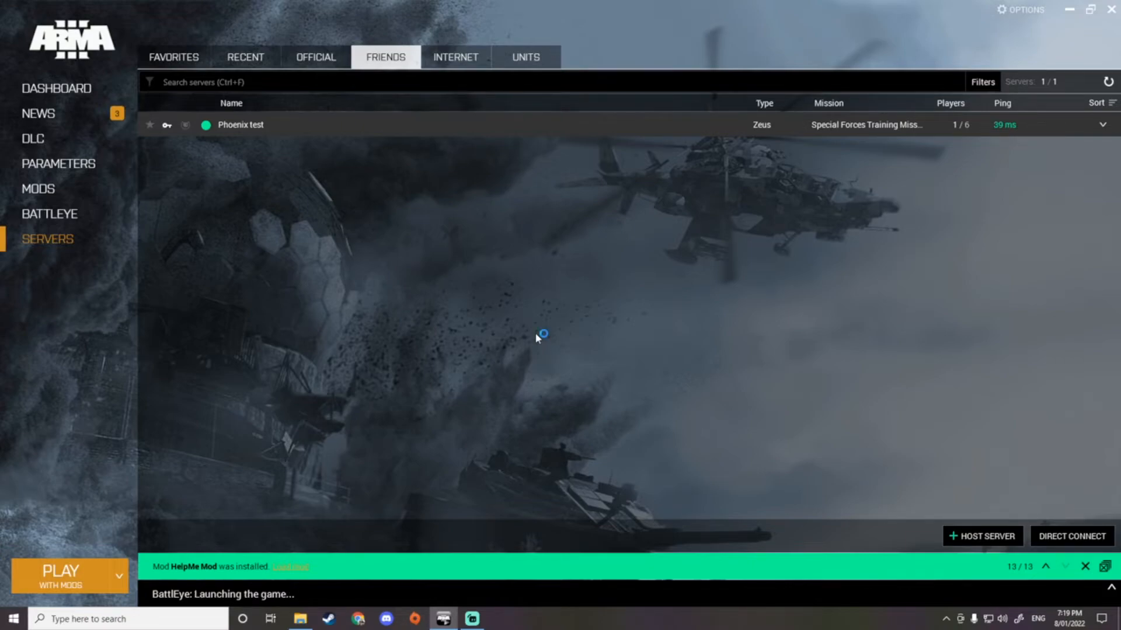
{"action": "left_click", "coordinate": [69, 576]}
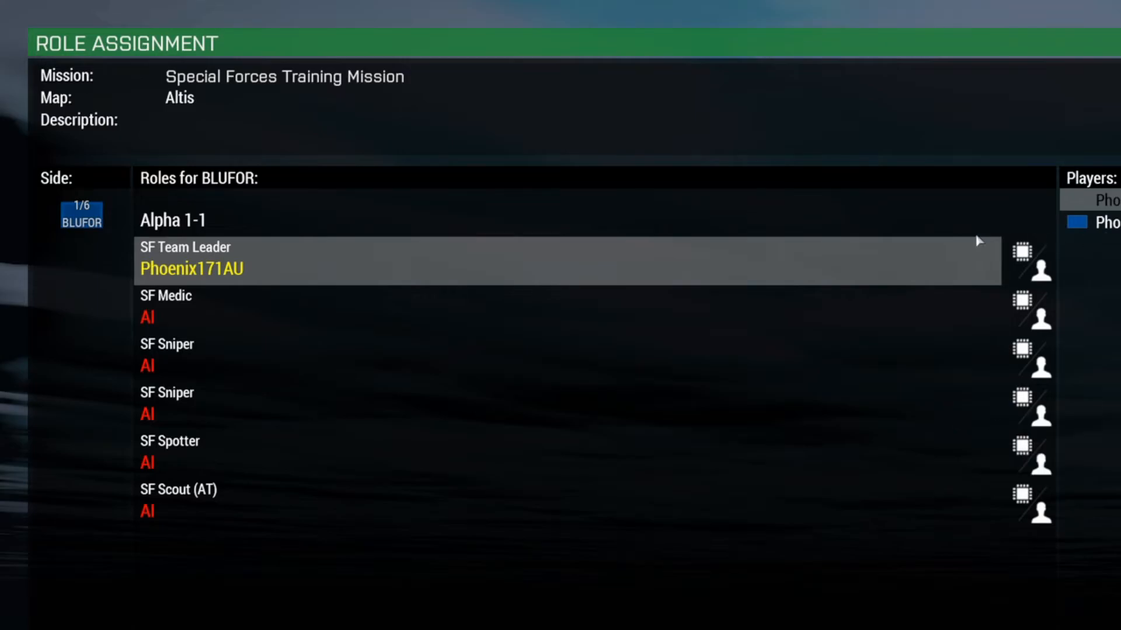
{"action": "mouse_move", "coordinate": [432, 561]}
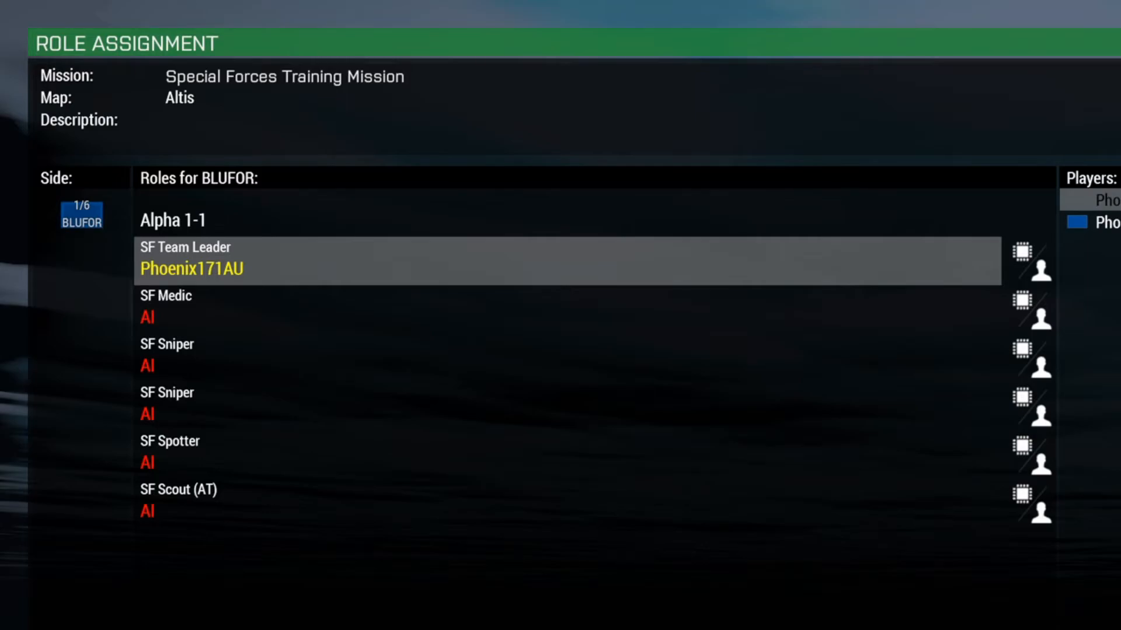
{"action": "mouse_move", "coordinate": [384, 311]}
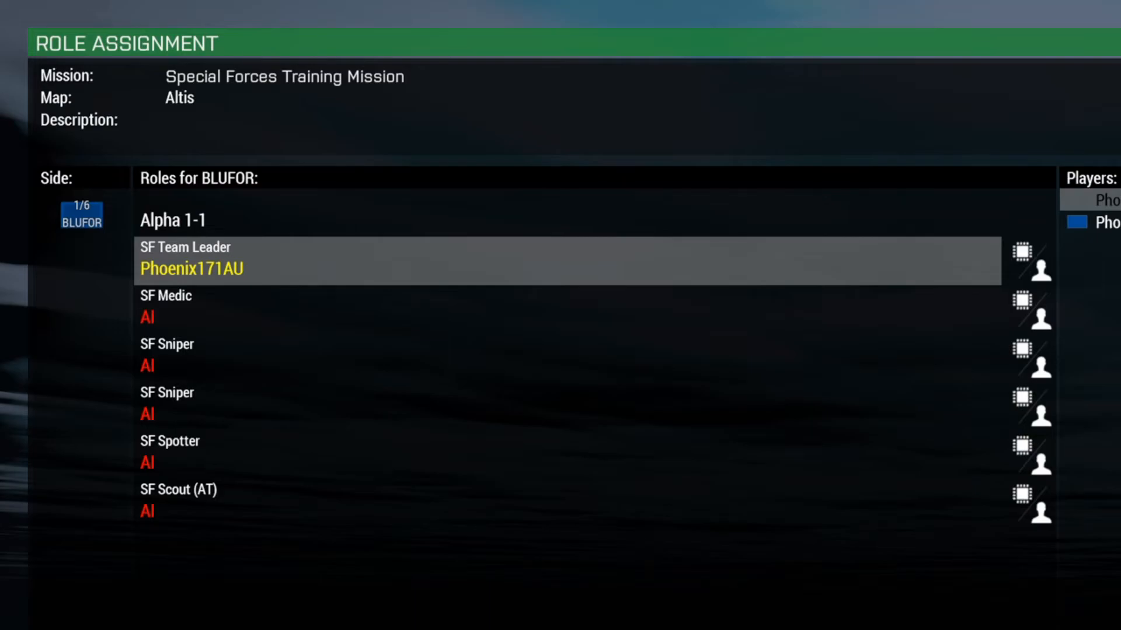
{"action": "mouse_move", "coordinate": [80, 272]}
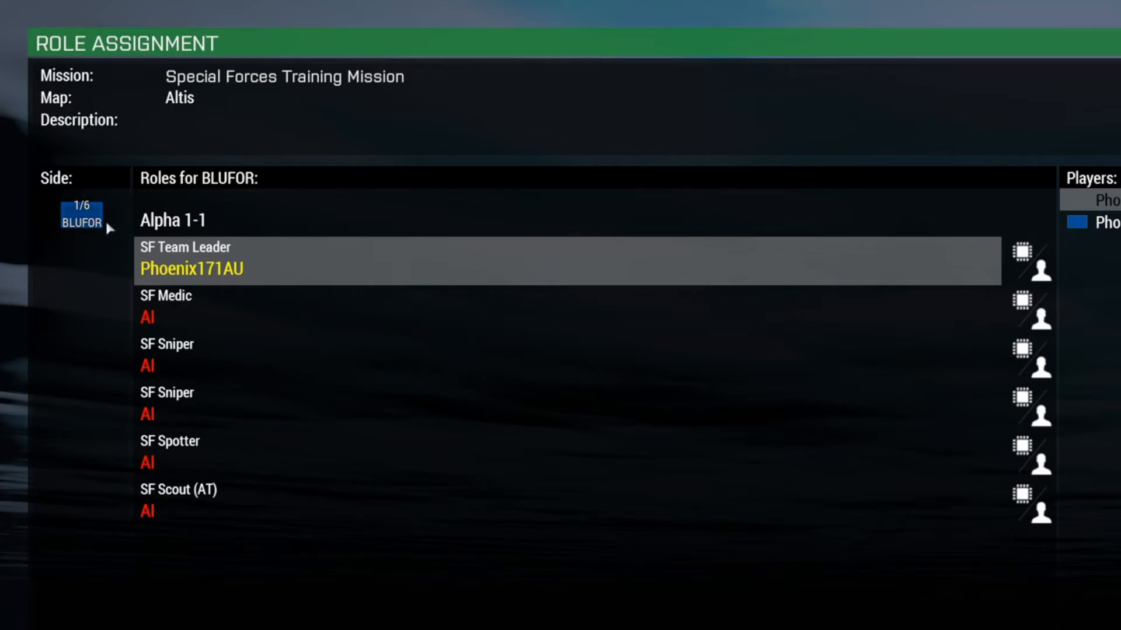
{"action": "mouse_move", "coordinate": [271, 331]}
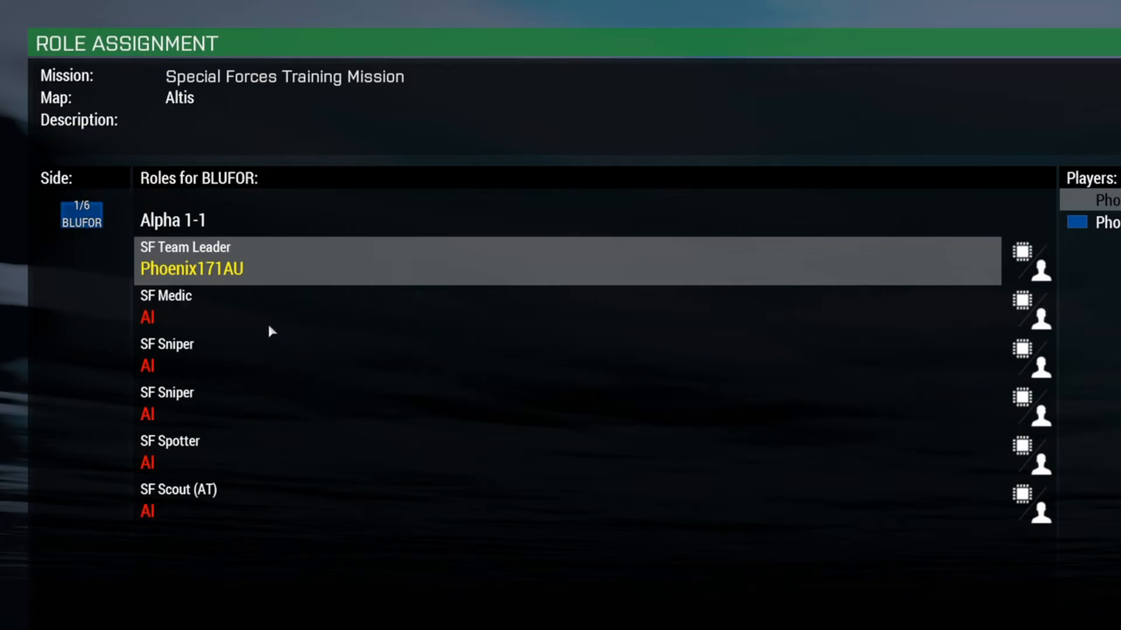
{"action": "mouse_move", "coordinate": [400, 408]}
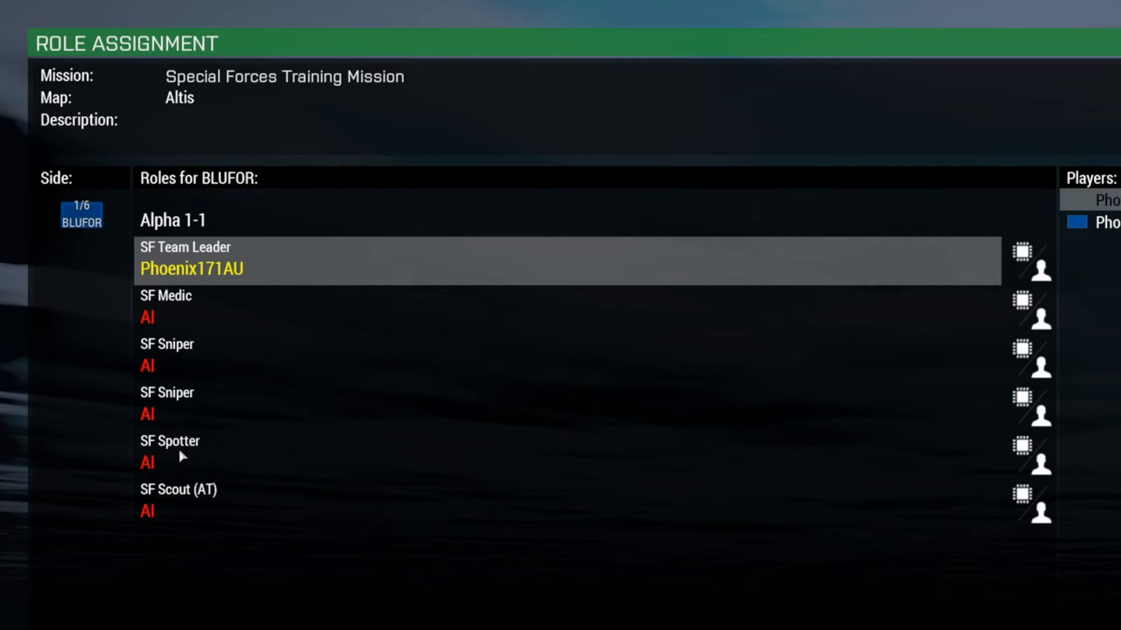
{"action": "mouse_move", "coordinate": [232, 304]}
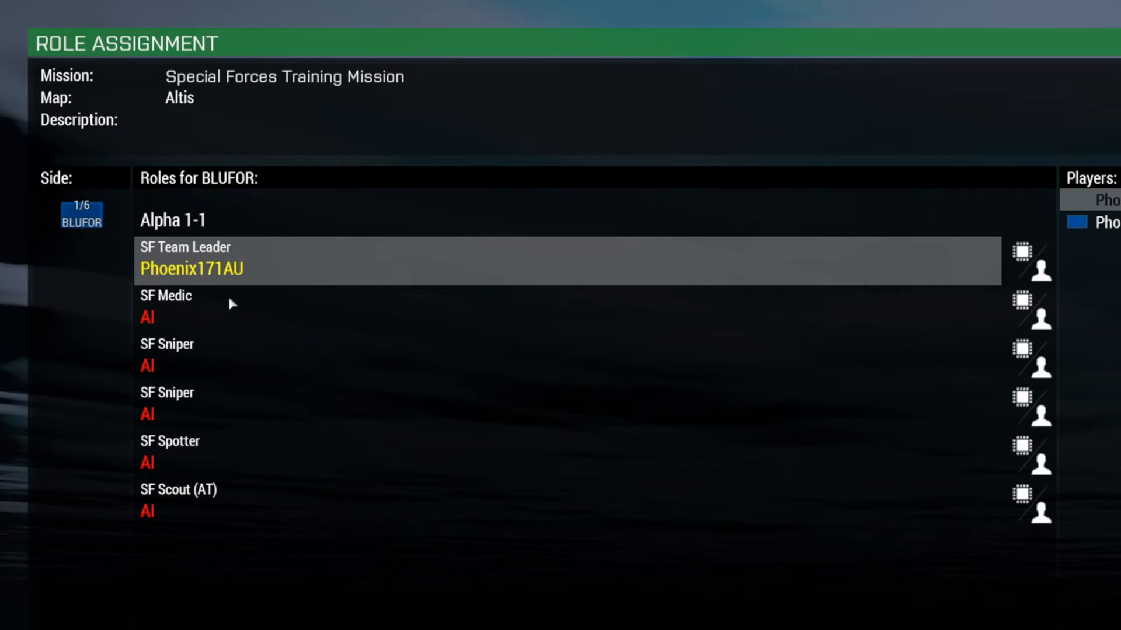
{"action": "mouse_move", "coordinate": [330, 294]}
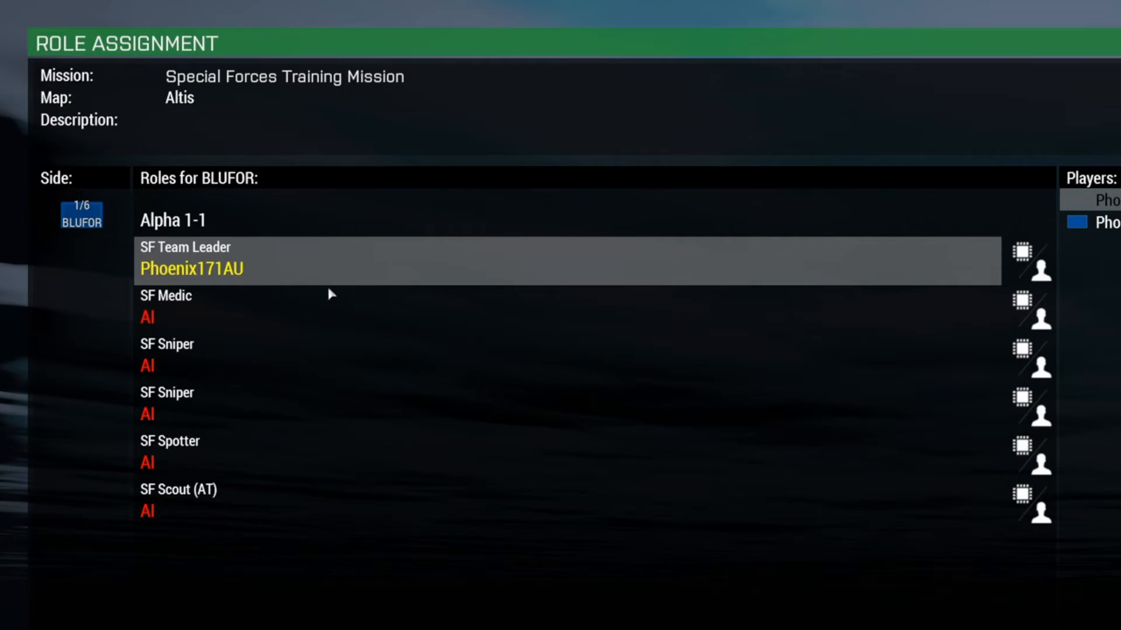
{"action": "mouse_move", "coordinate": [279, 466]}
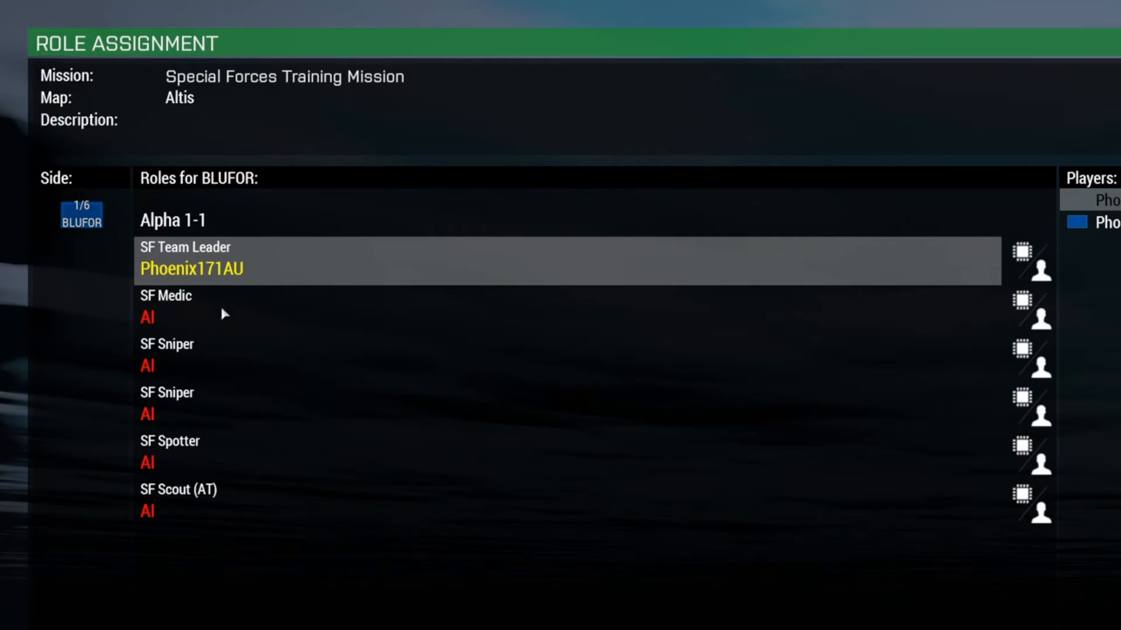
{"action": "mouse_move", "coordinate": [218, 284]}
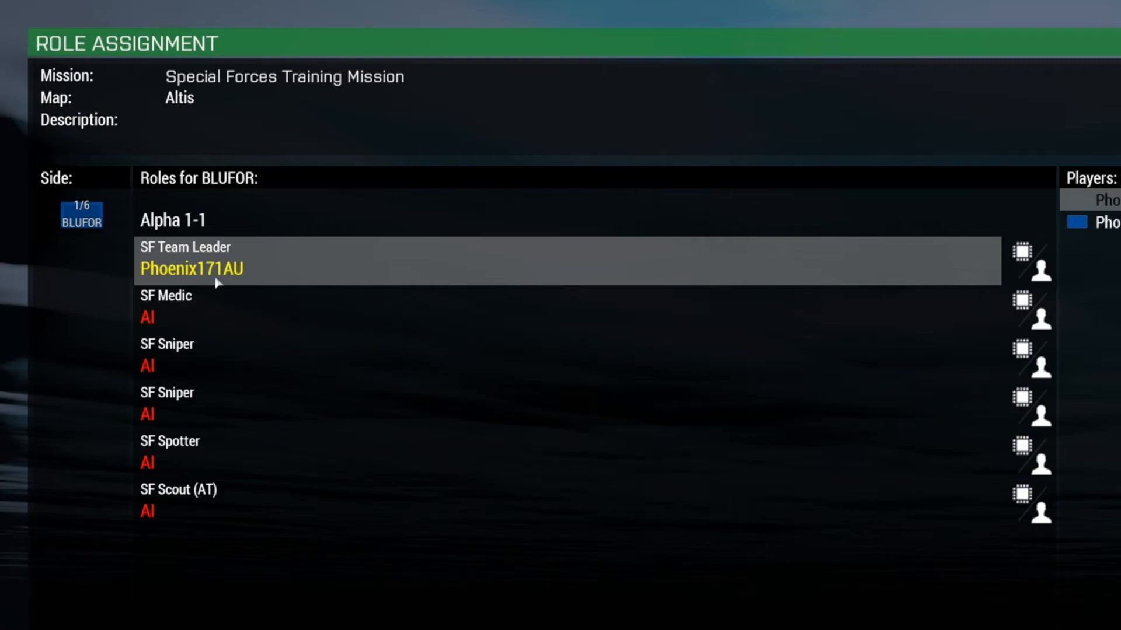
{"action": "mouse_move", "coordinate": [140, 315]}
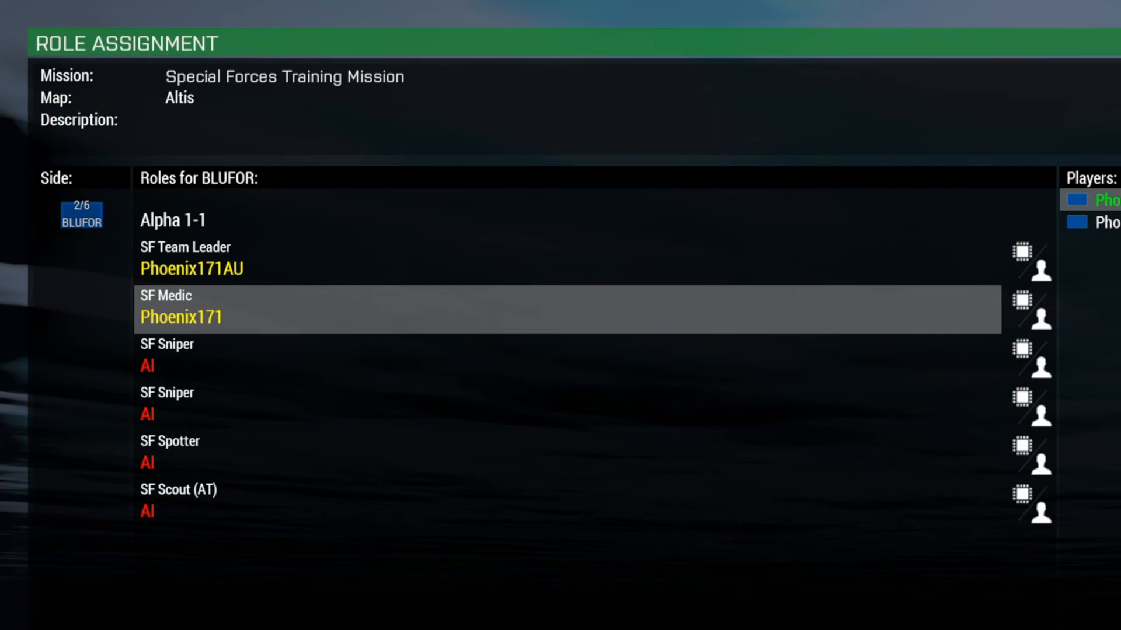
{"action": "left_click", "coordinate": [181, 357]}
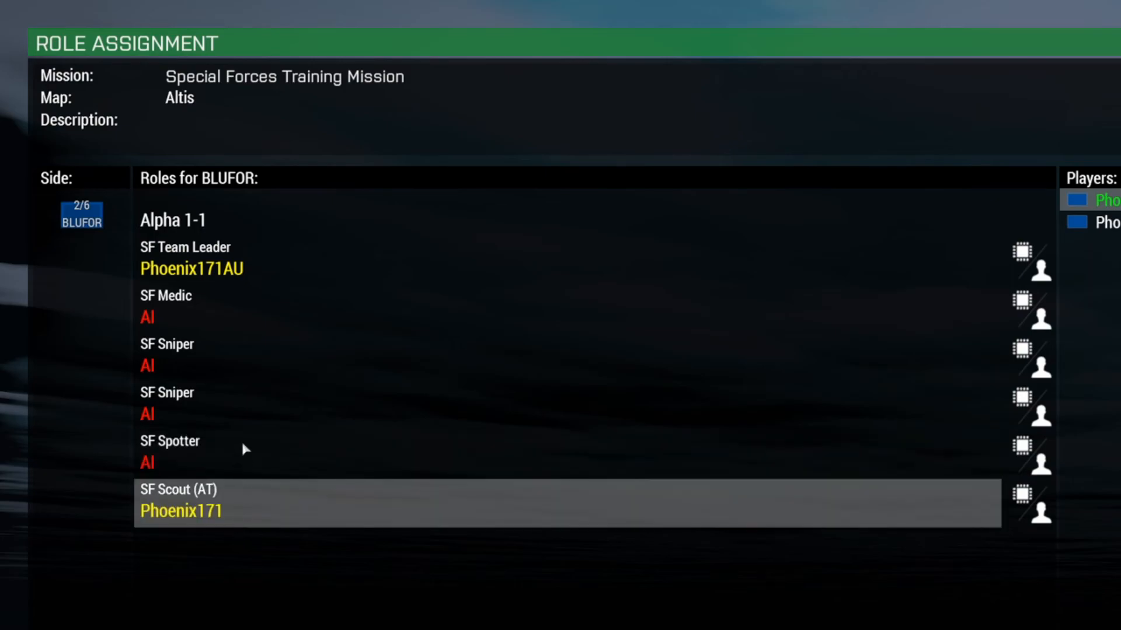
{"action": "left_click", "coordinate": [167, 351]}
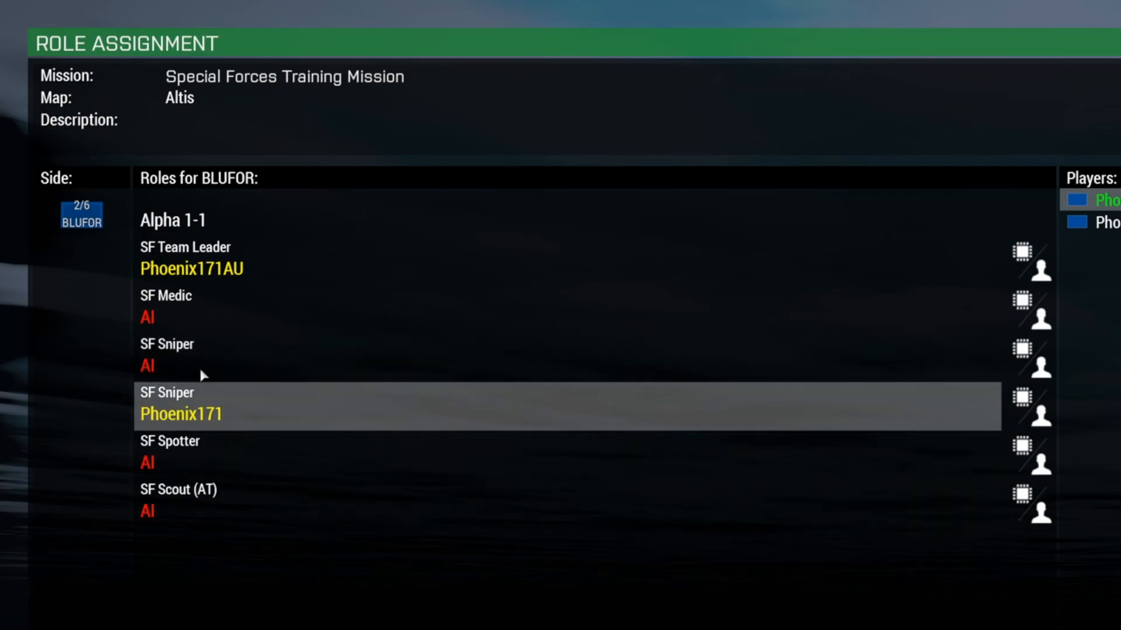
{"action": "left_click", "coordinate": [181, 305]}
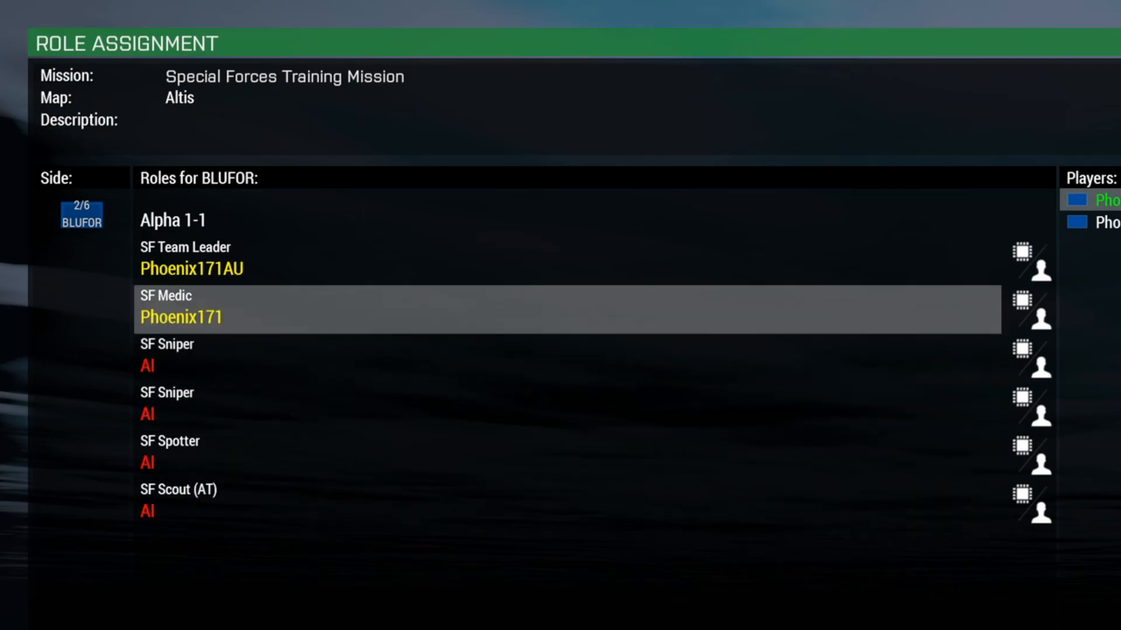